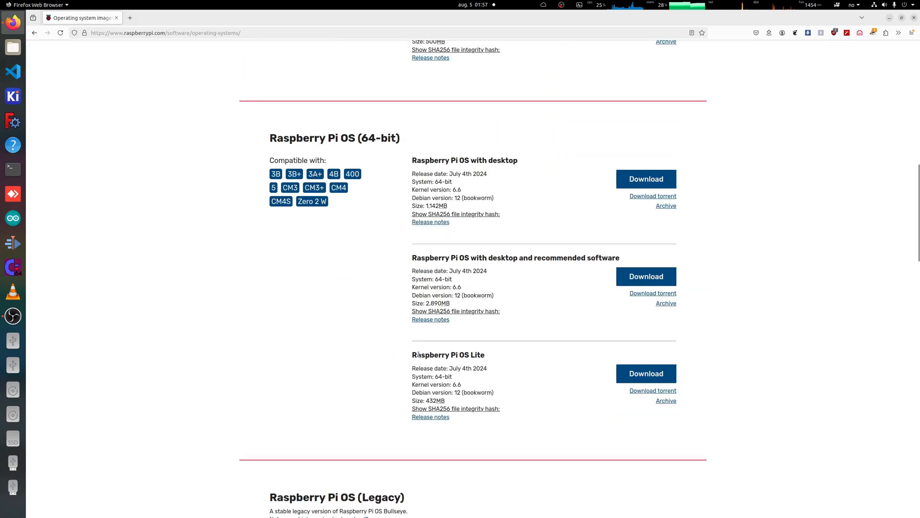
{"action": "mouse_move", "coordinate": [641, 377]}
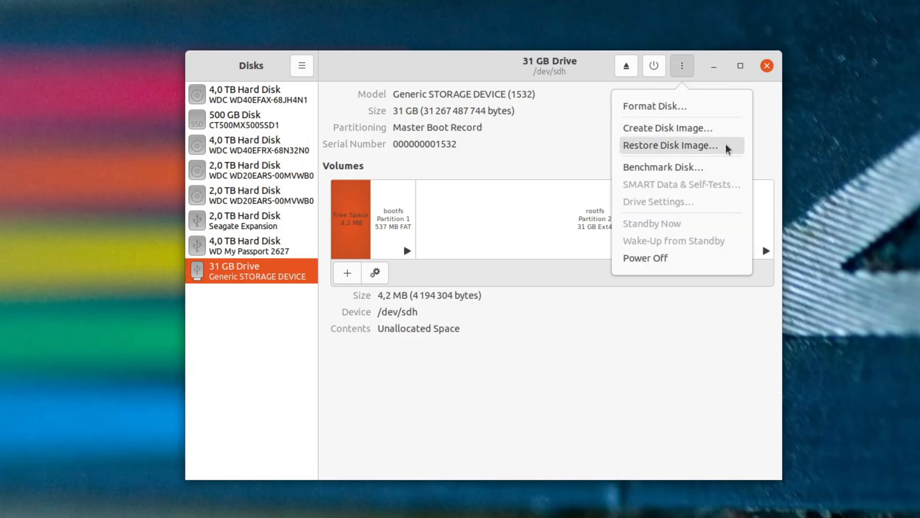
Restore the raspios lite .img.xz image onto the 31 GB drive, confirming the erase
{"action": "left_click", "coordinate": [670, 146]}
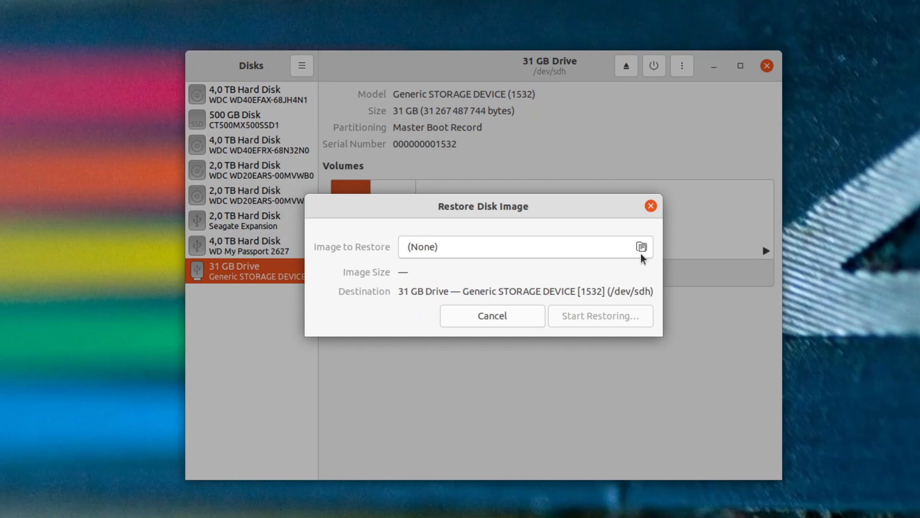
{"action": "left_click", "coordinate": [642, 248]}
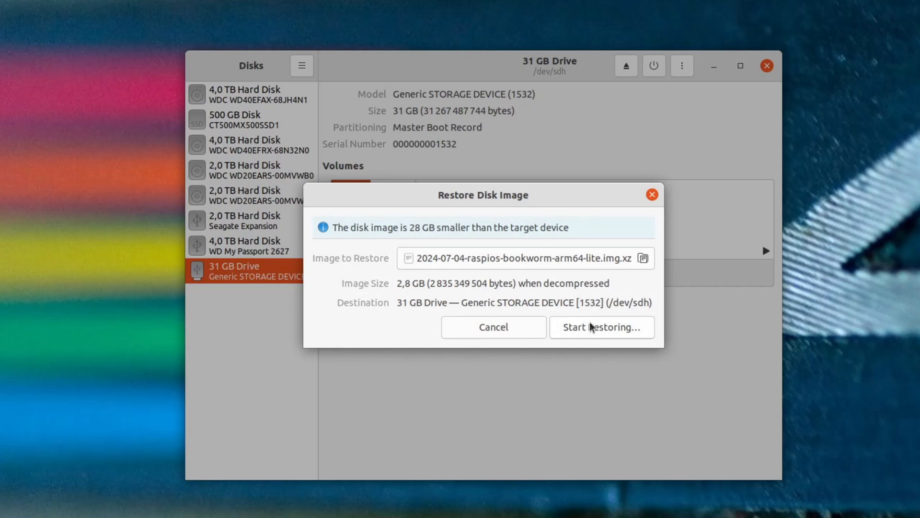
{"action": "left_click", "coordinate": [602, 327]}
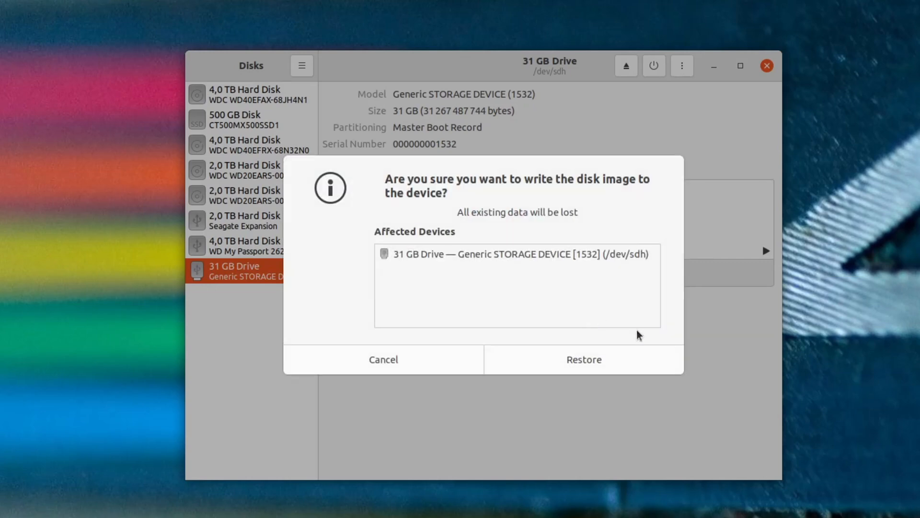
{"action": "left_click", "coordinate": [583, 359]}
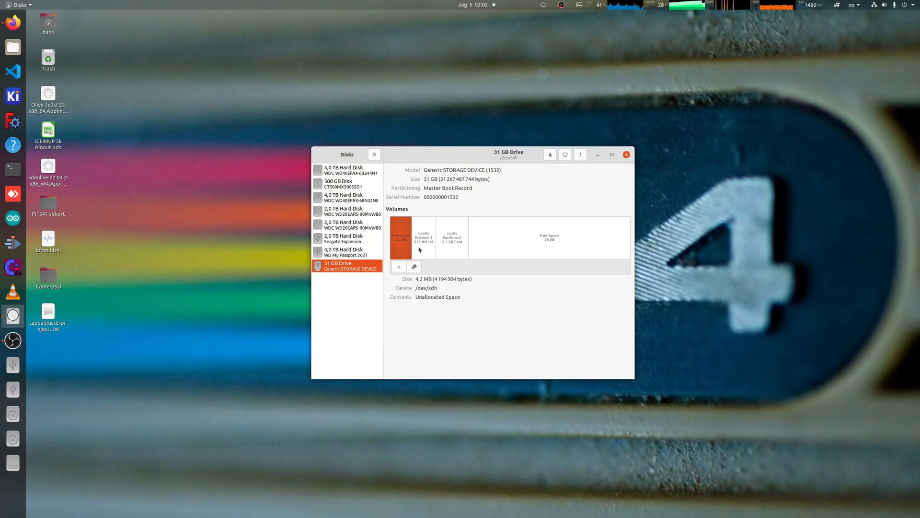
Select the new bootfs partition and mount it
{"action": "left_click", "coordinate": [424, 236]}
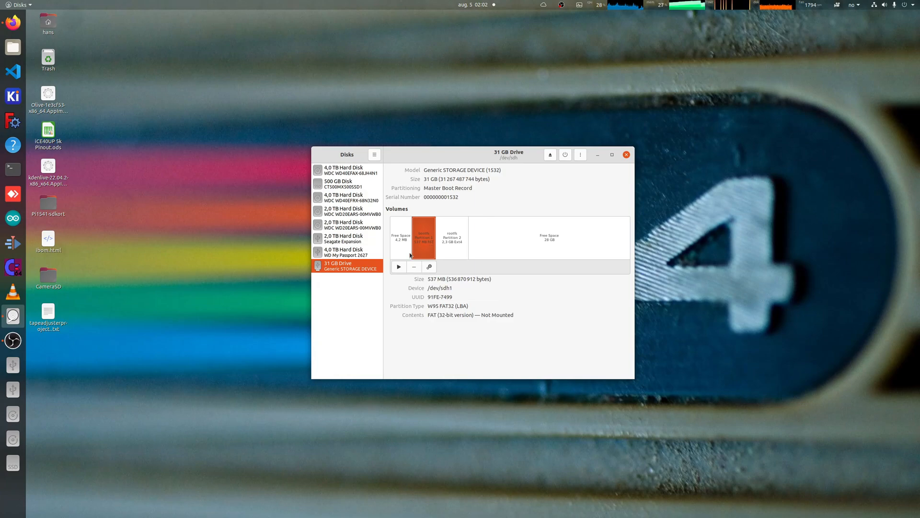
{"action": "left_click", "coordinate": [399, 267]}
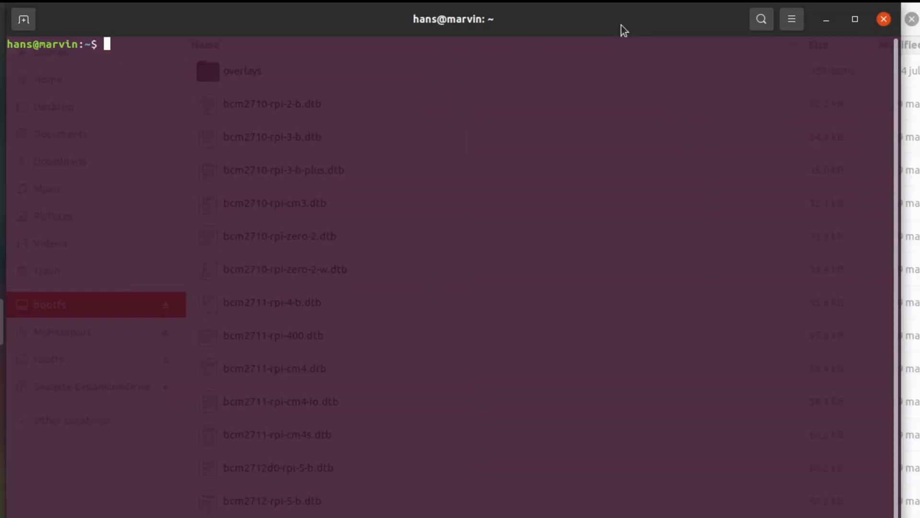
Create an empty ssh file in /media/hans/bootfs with sudo touch
{"action": "type", "text": "cd /media/hans/bootf"}
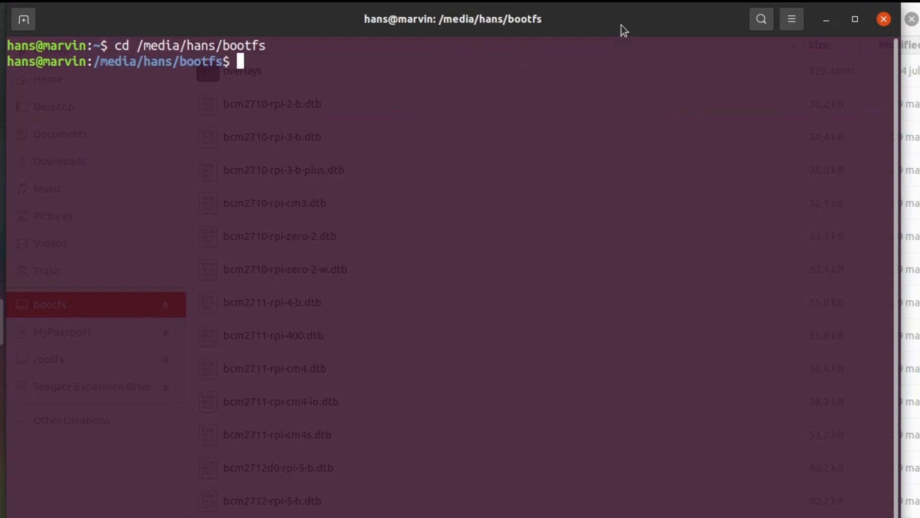
{"action": "type", "text": "sudo touch"}
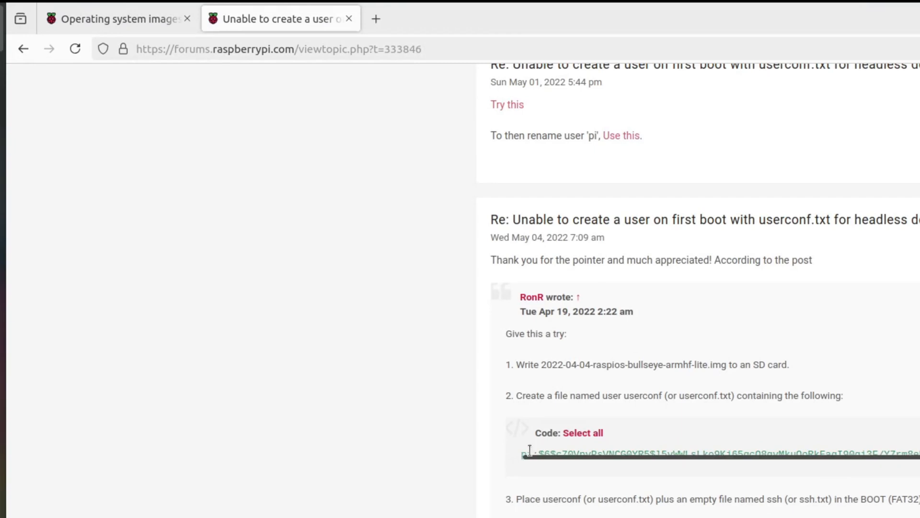
Create userconf on bootfs holding the pi user's password-hash line copied from the forum post
{"action": "left_click", "coordinate": [583, 433]}
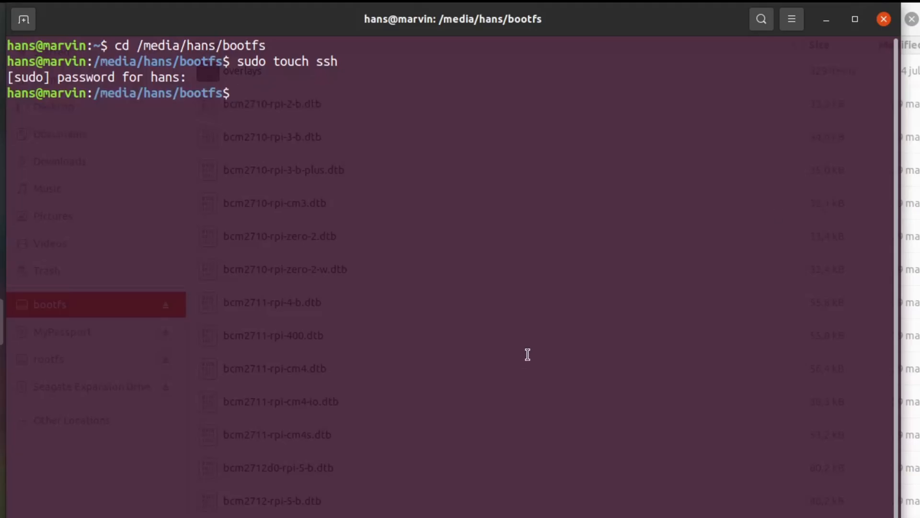
{"action": "type", "text": "sudo"}
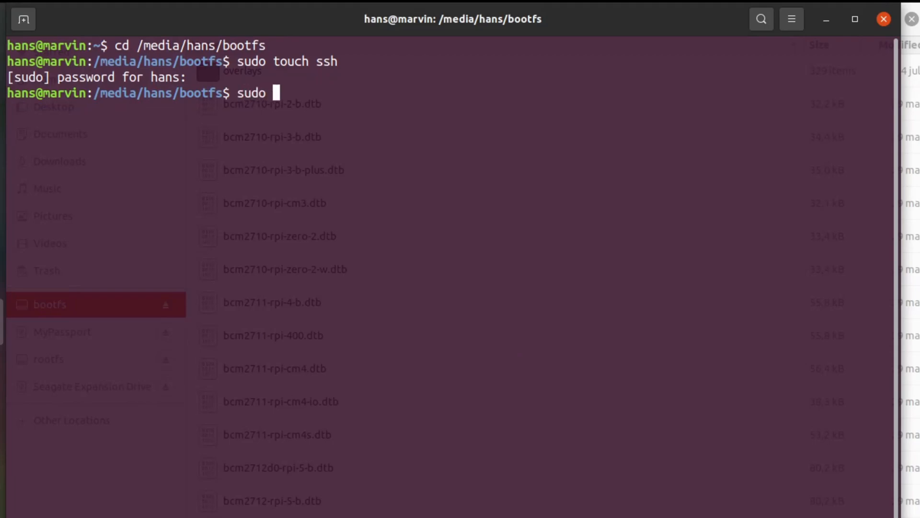
{"action": "type", "text": "nano userconf"}
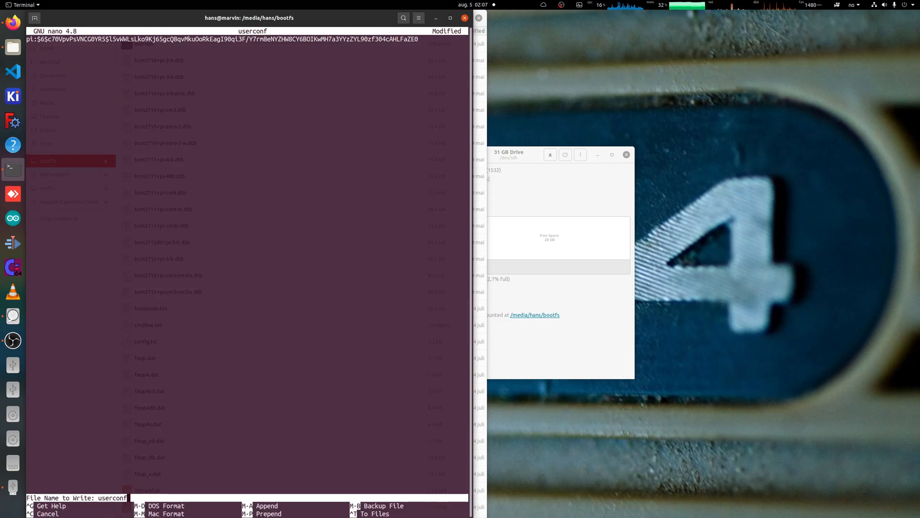
{"action": "key", "text": "Enter"}
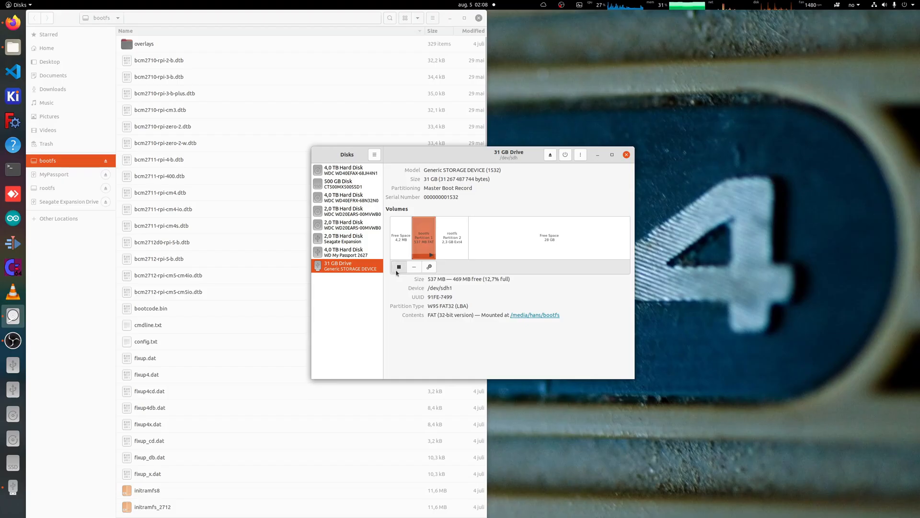
Unmount the bootfs partition of the 31 GB drive
{"action": "left_click", "coordinate": [399, 266]}
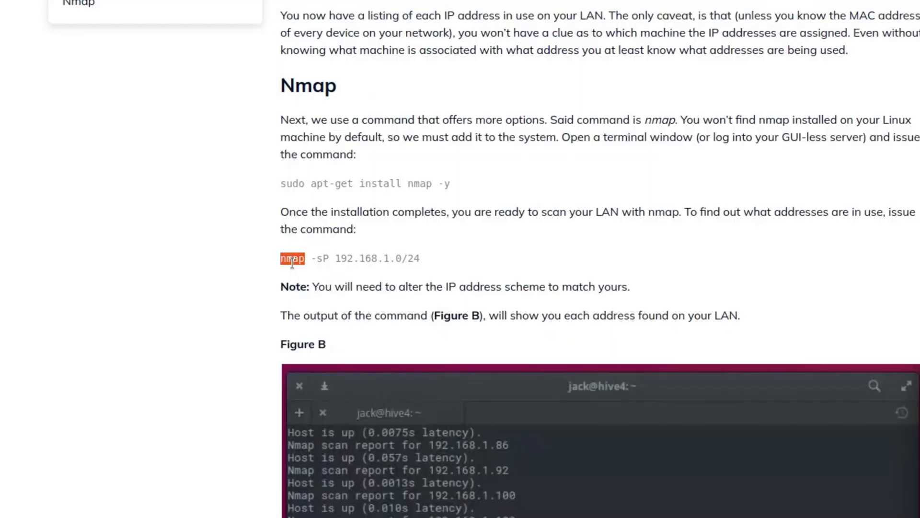
Scan 192.168.13.0/24 with nmap and copy the Pi's address 192.168.13.27 into an ssh pi@ command
{"action": "left_click_drag", "start_coordinate": [292, 258], "coordinate": [420, 258]}
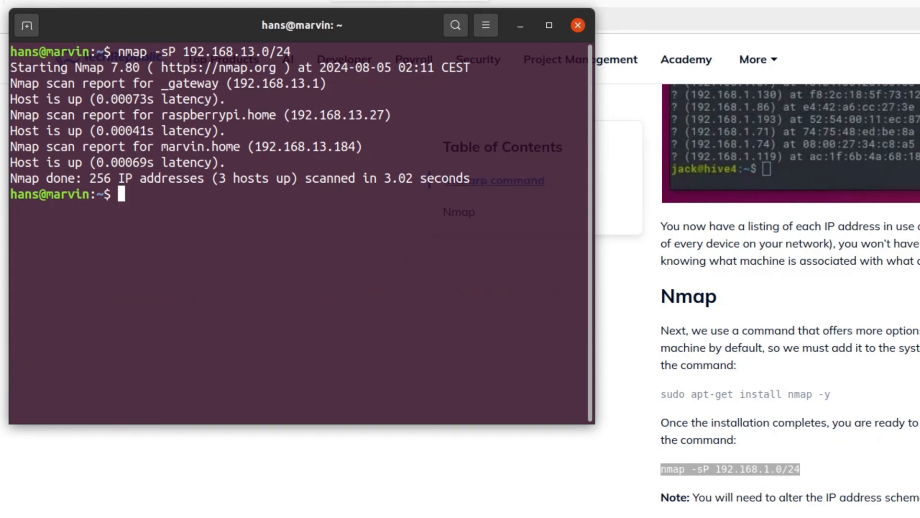
{"action": "double_click", "coordinate": [337, 115]}
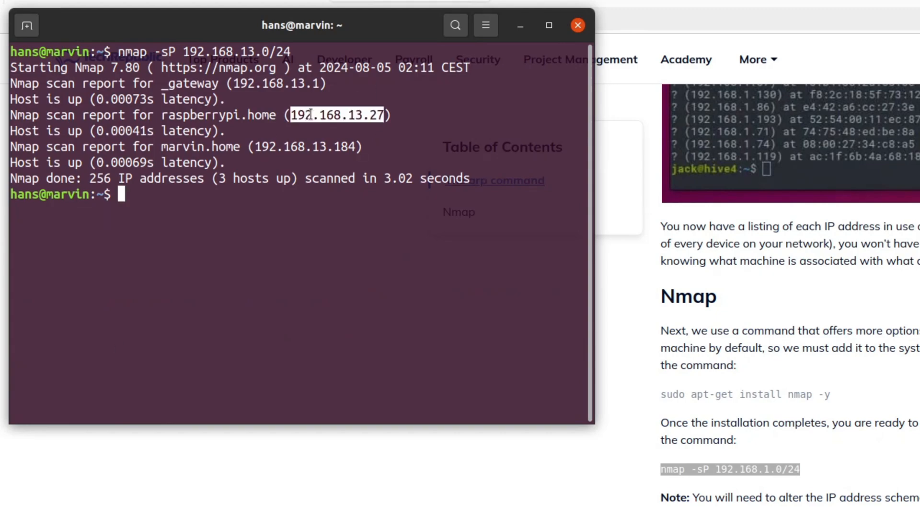
{"action": "right_click", "coordinate": [207, 115]}
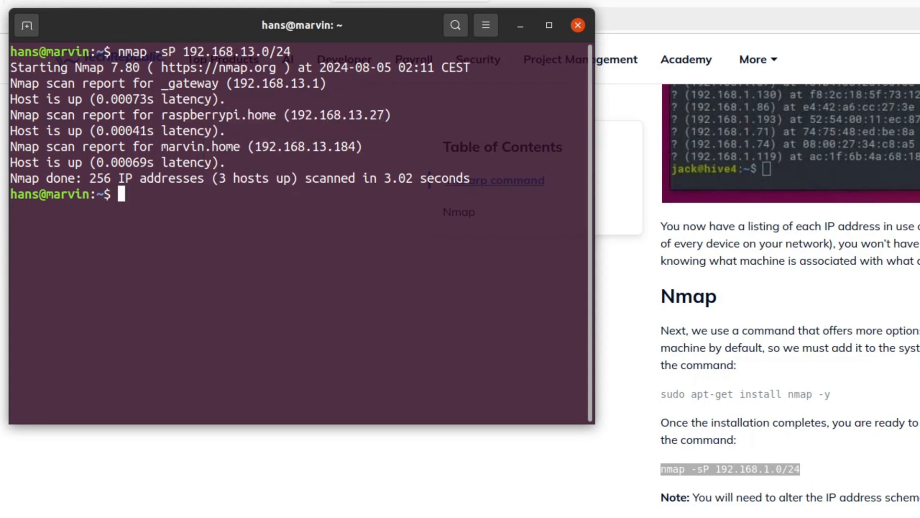
{"action": "type", "text": "ssh pi@"}
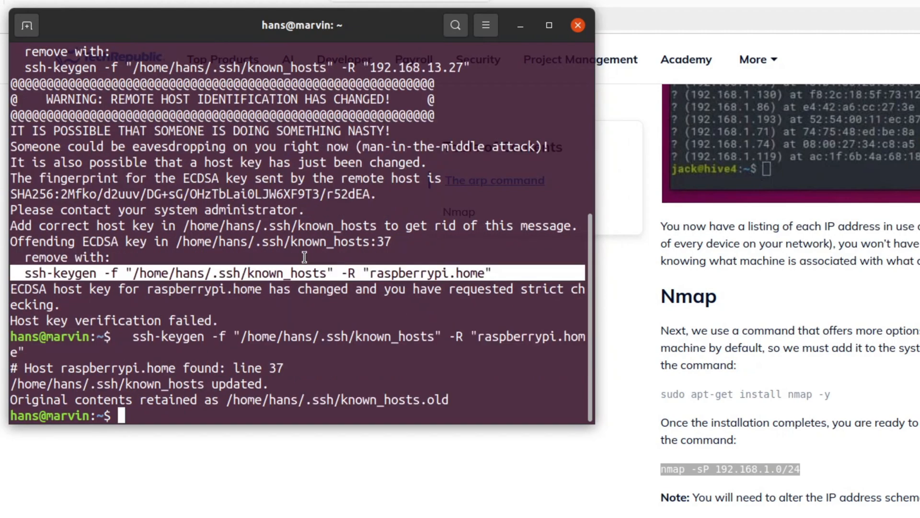
{"action": "type", "text": "ssh pi@raspberrypi.home"}
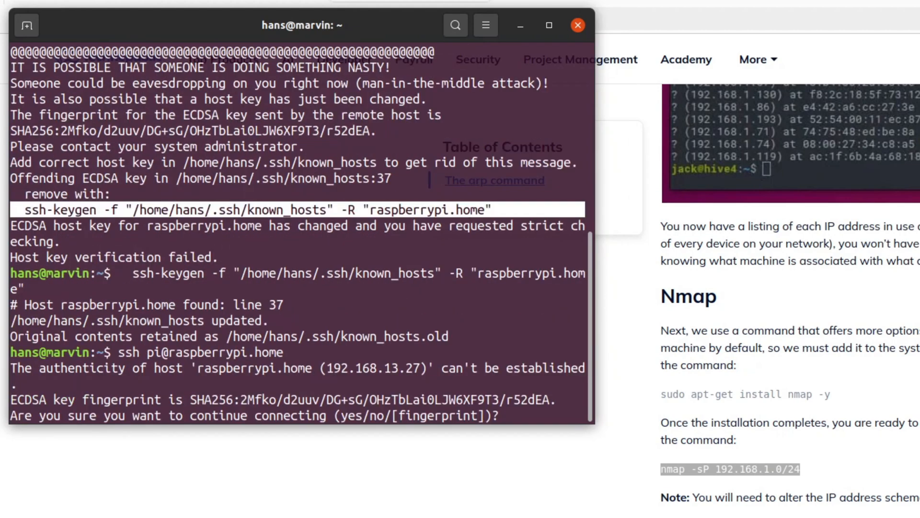
{"action": "type", "text": "yes"}
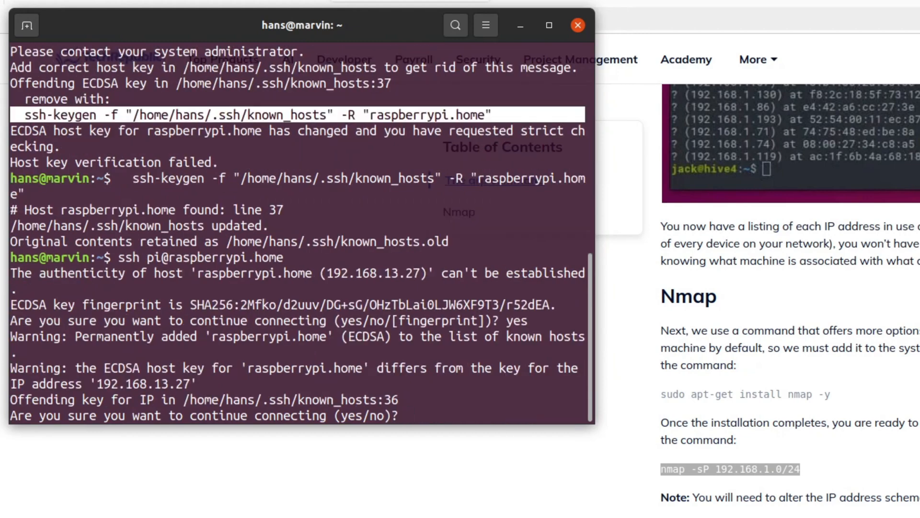
{"action": "type", "text": "yes"}
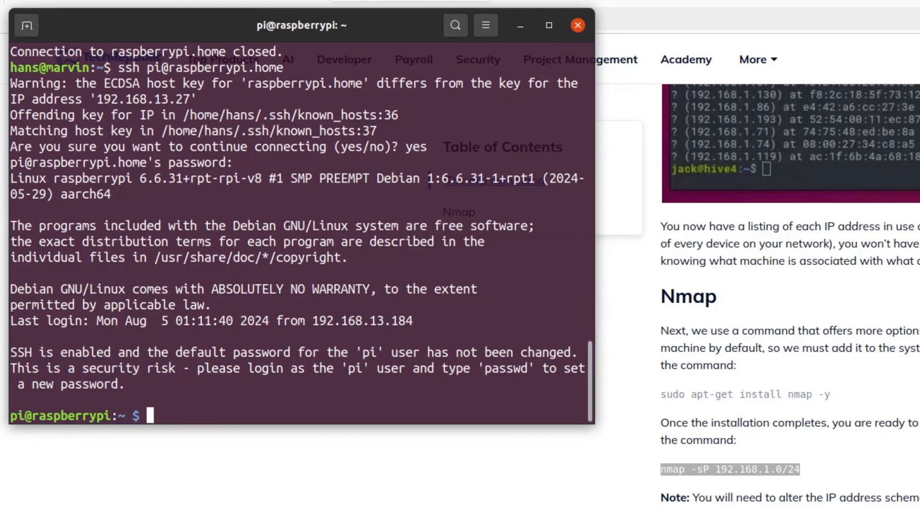
Change the pi user's password with sudo passwd pi and exit the session
{"action": "type", "text": "sudo su"}
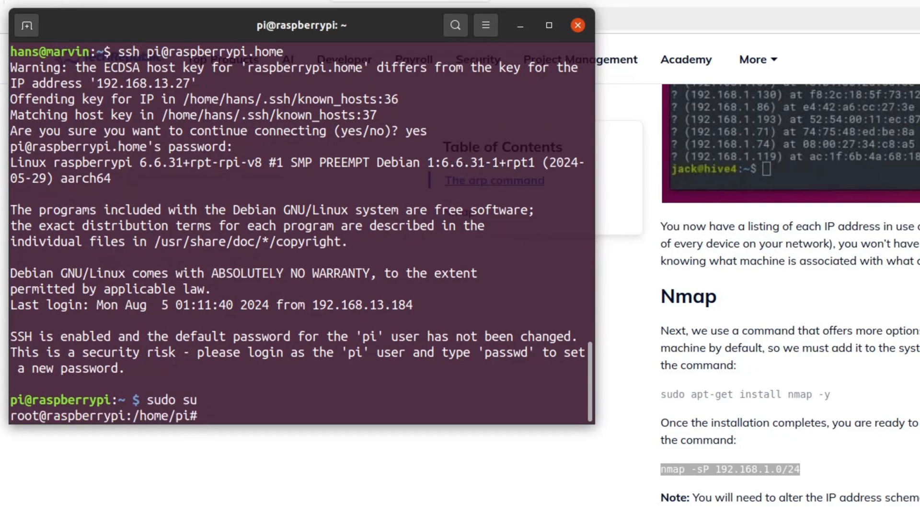
{"action": "type", "text": "passwd pi"}
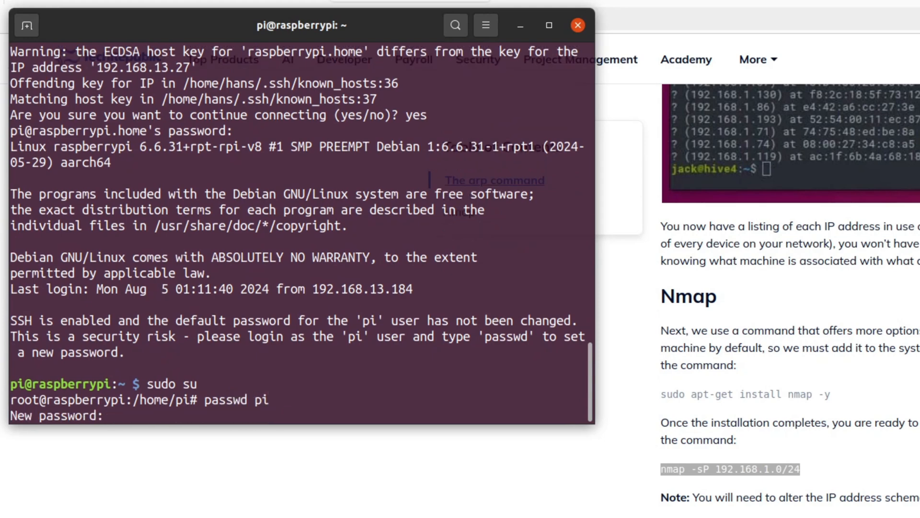
{"action": "key", "text": "Enter"}
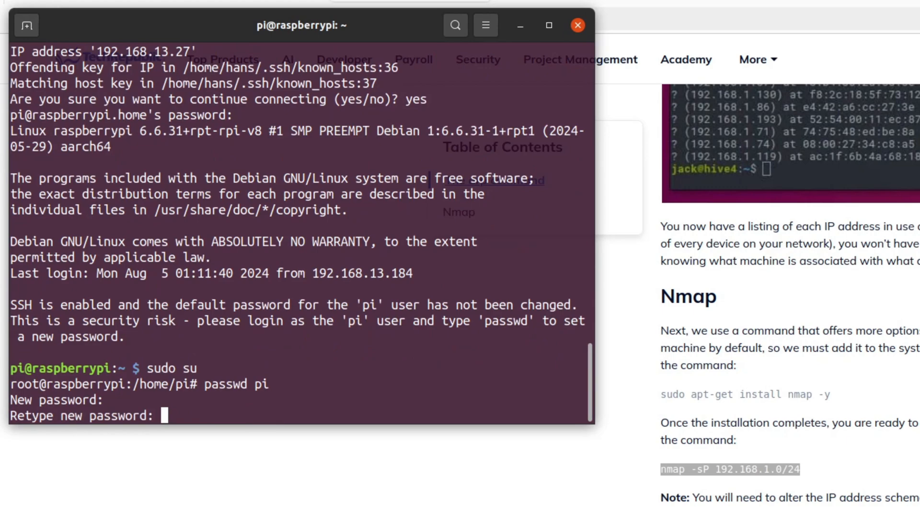
{"action": "key", "text": "Enter"}
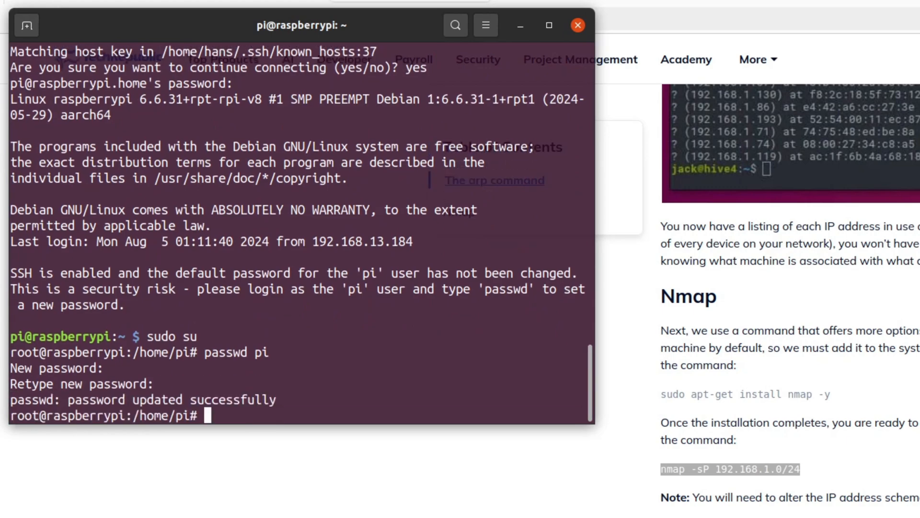
{"action": "type", "text": "exit"}
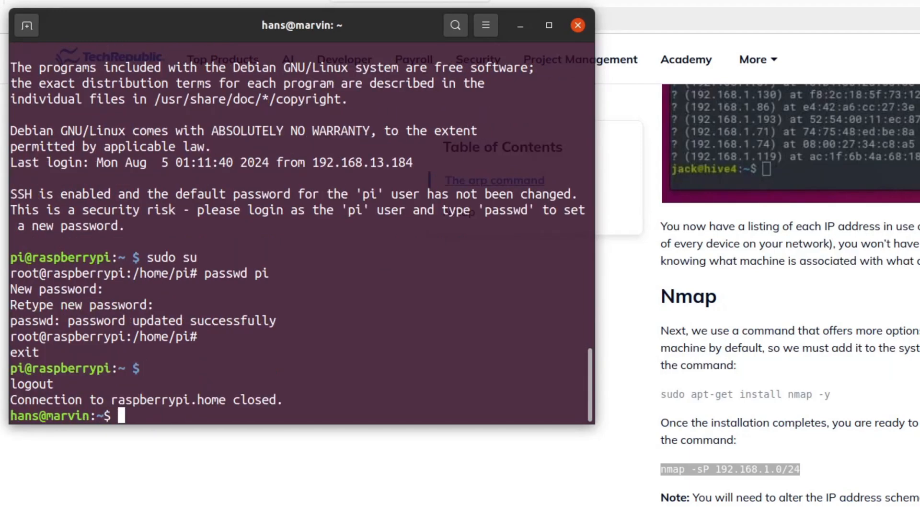
{"action": "type", "text": "ssh pi@raspberrypi.home"}
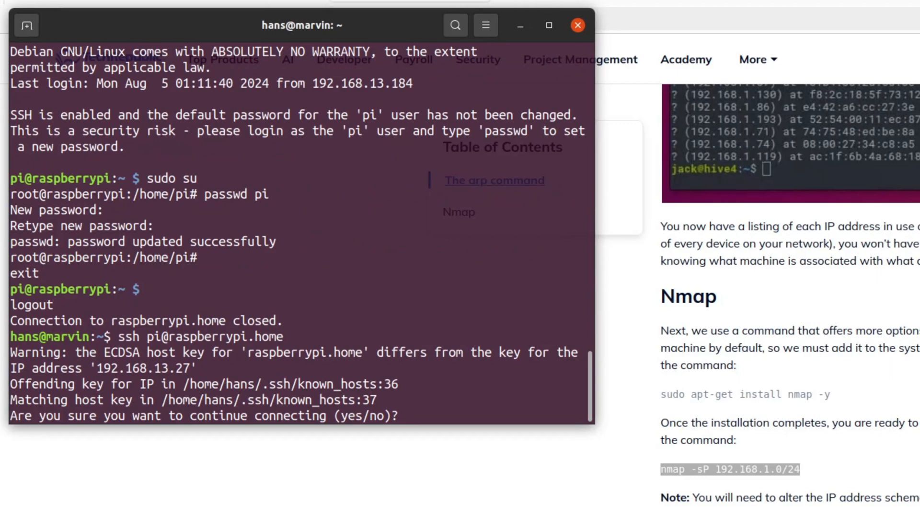
{"action": "type", "text": "yes"}
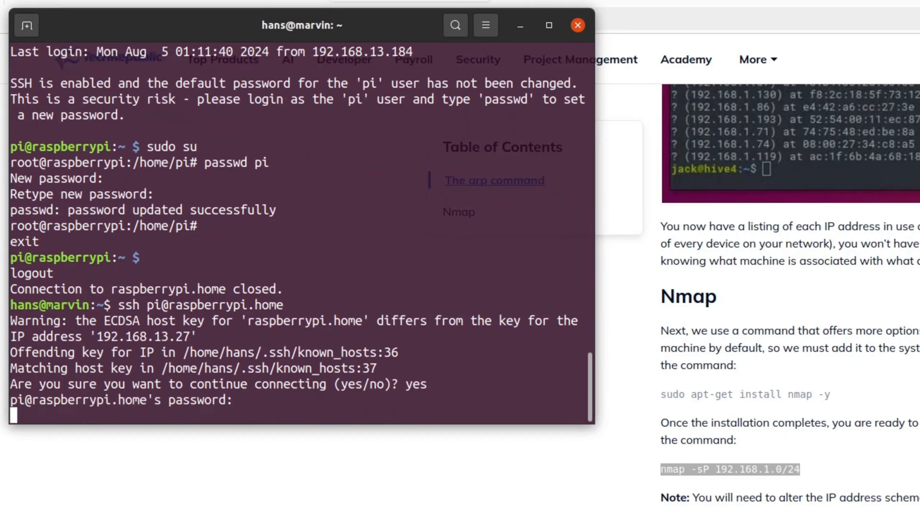
{"action": "type", "text": "password"}
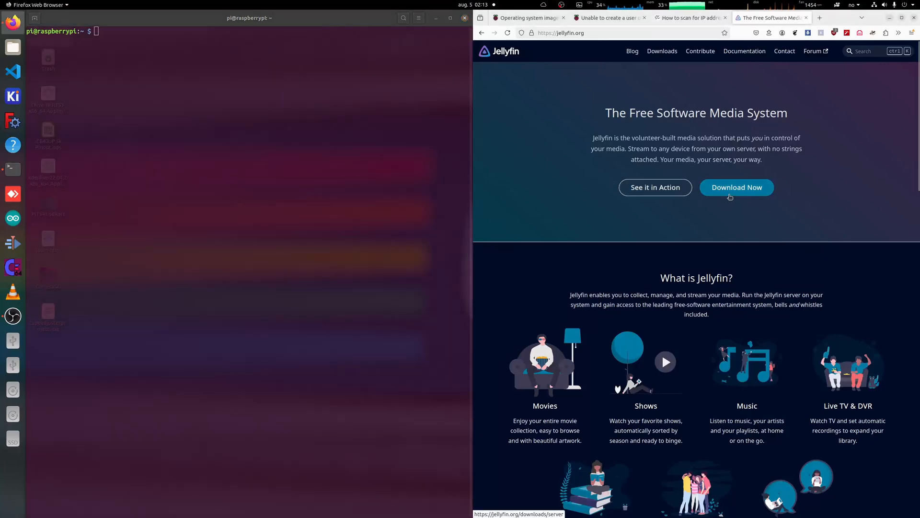
Copy the curl install command from Jellyfin's Debian and Ubuntu instructions and run it on the Pi
{"action": "left_click", "coordinate": [737, 188]}
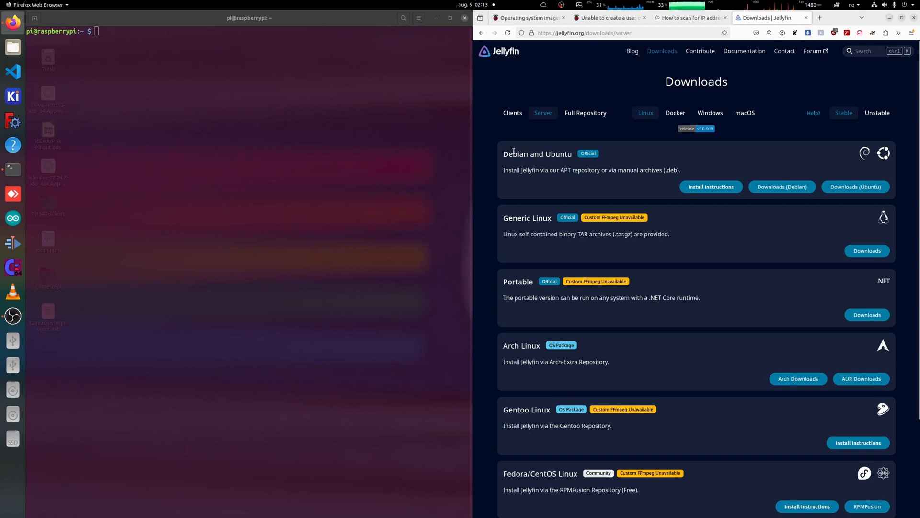
{"action": "double_click", "coordinate": [537, 154]}
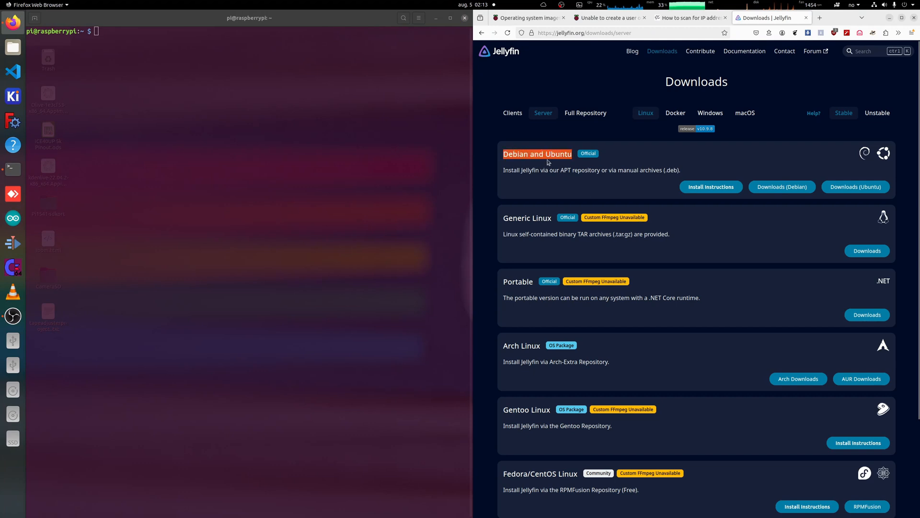
{"action": "mouse_move", "coordinate": [746, 157]}
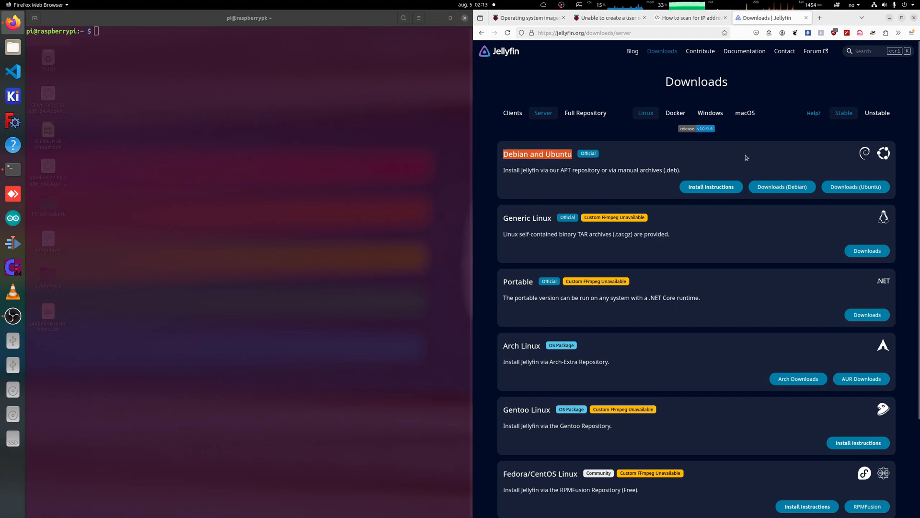
{"action": "left_click", "coordinate": [712, 186]}
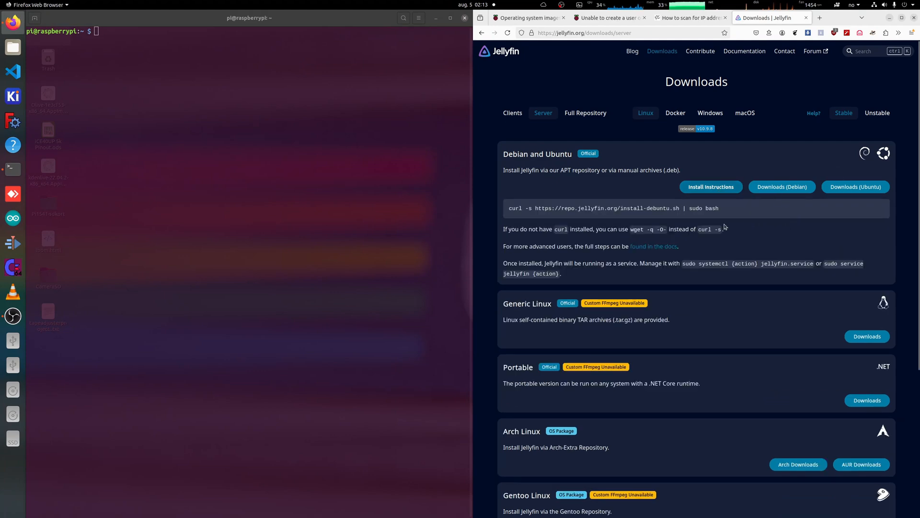
{"action": "double_click", "coordinate": [515, 208]}
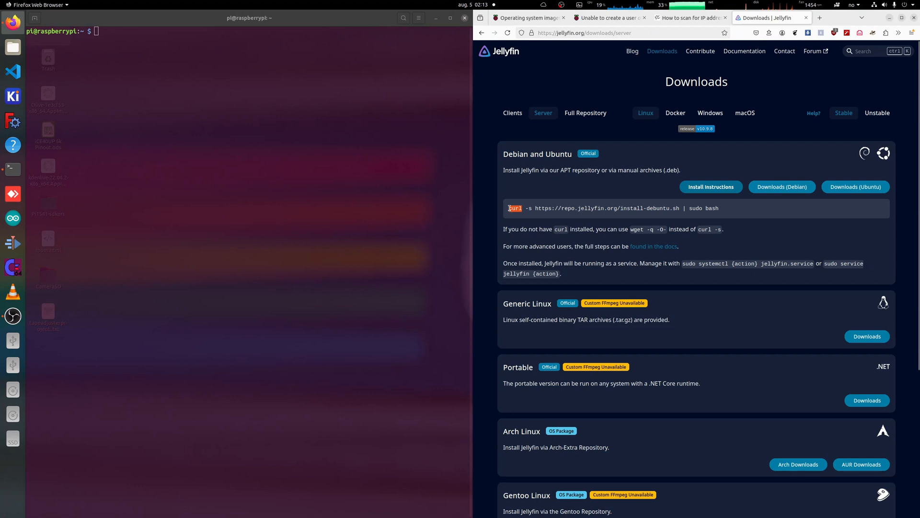
{"action": "triple_click", "coordinate": [611, 208]}
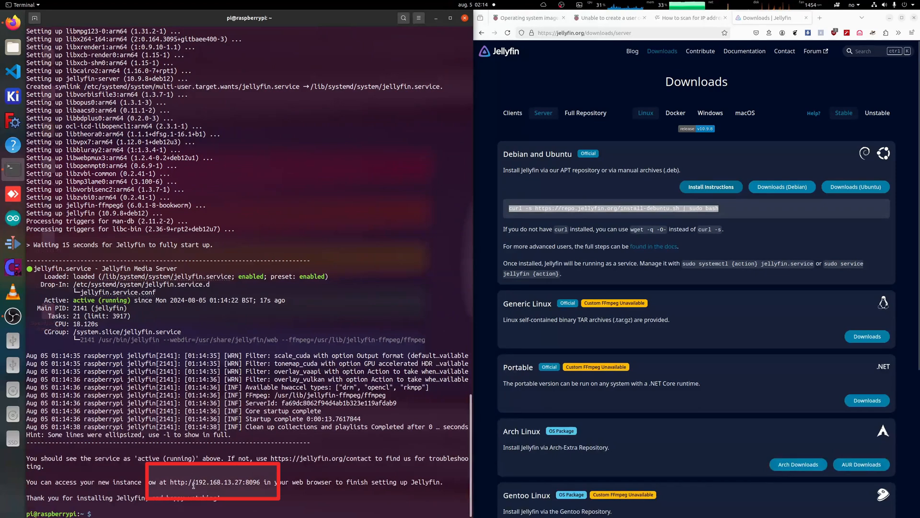
Open the newly installed Jellyfin server's web address in Firefox
{"action": "left_click", "coordinate": [213, 482]}
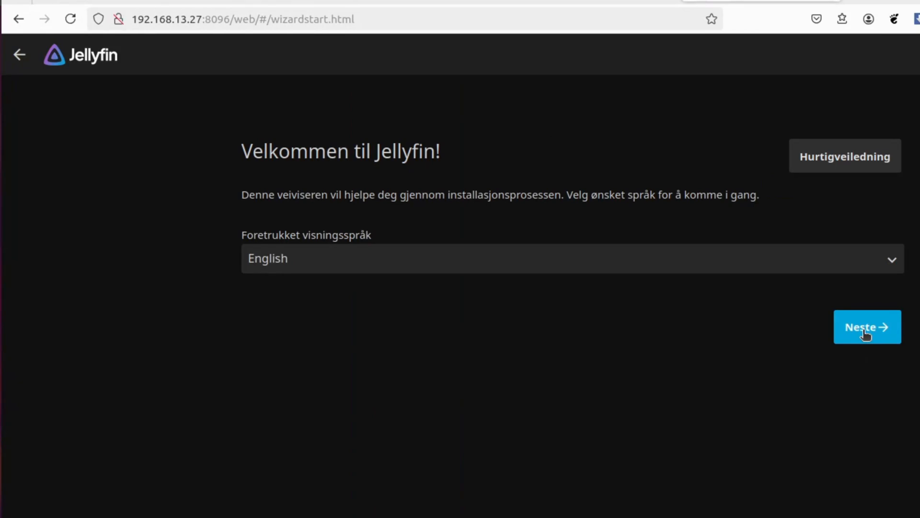
Complete the setup wizard with a jellyfin administrator account, saving its password in the browser
{"action": "left_click", "coordinate": [864, 327]}
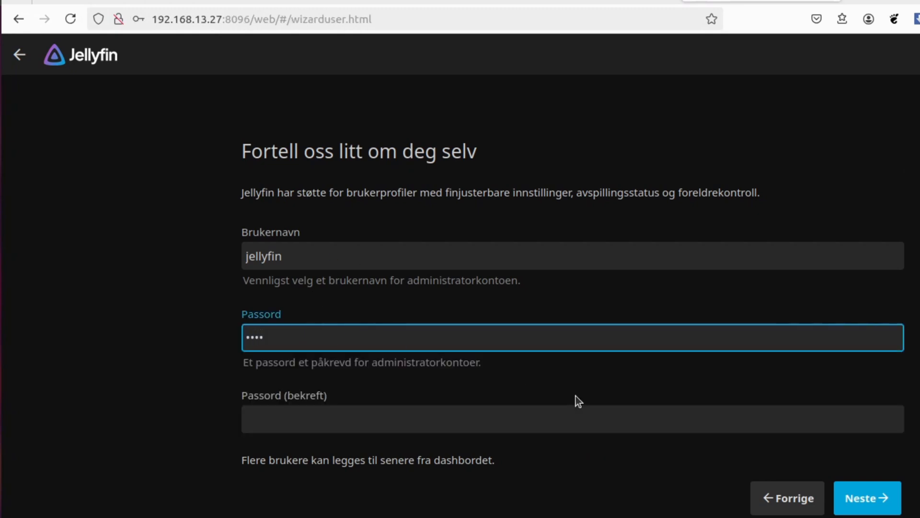
{"action": "left_click", "coordinate": [868, 497]}
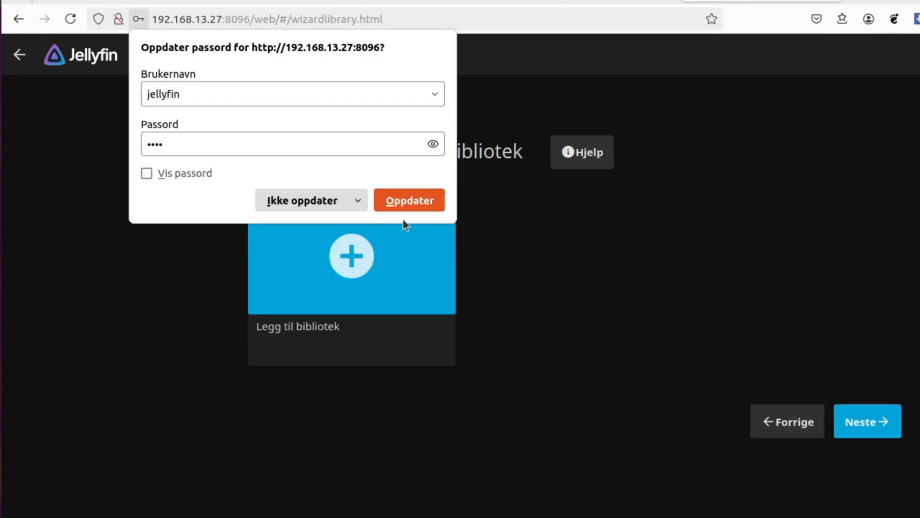
{"action": "left_click", "coordinate": [409, 199]}
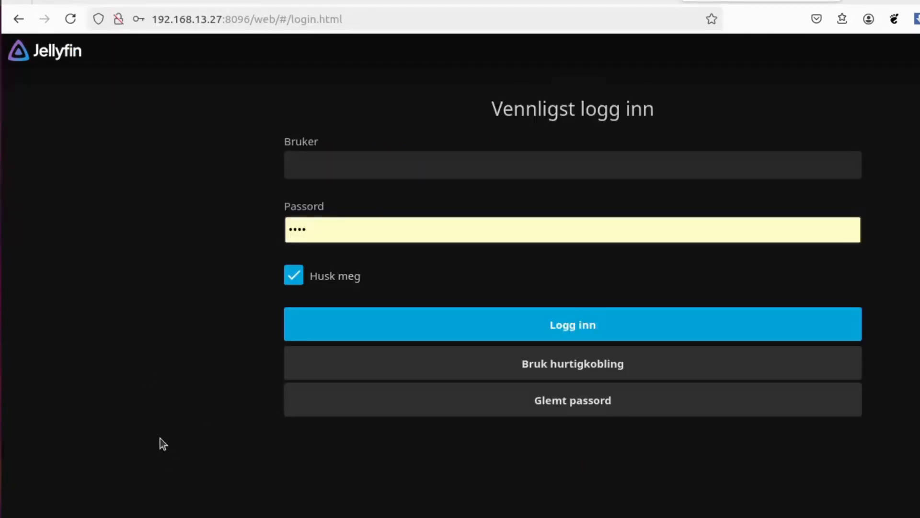
Sign in to Jellyfin as the jellyfin user
{"action": "type", "text": "jellyfin"}
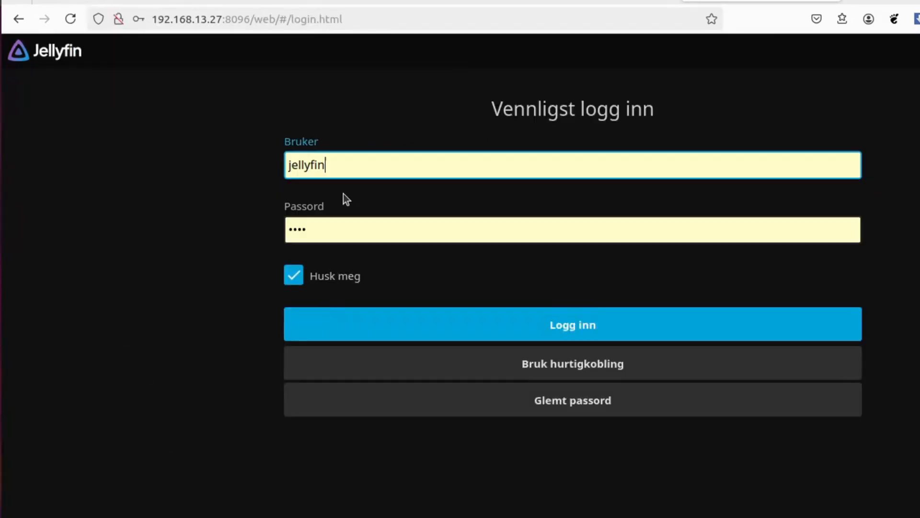
{"action": "left_click", "coordinate": [572, 324]}
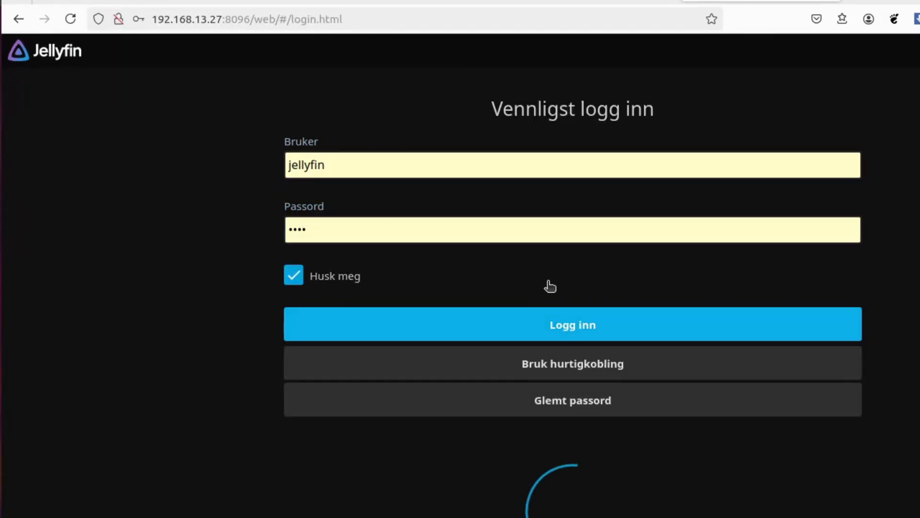
{"action": "left_click", "coordinate": [572, 324]}
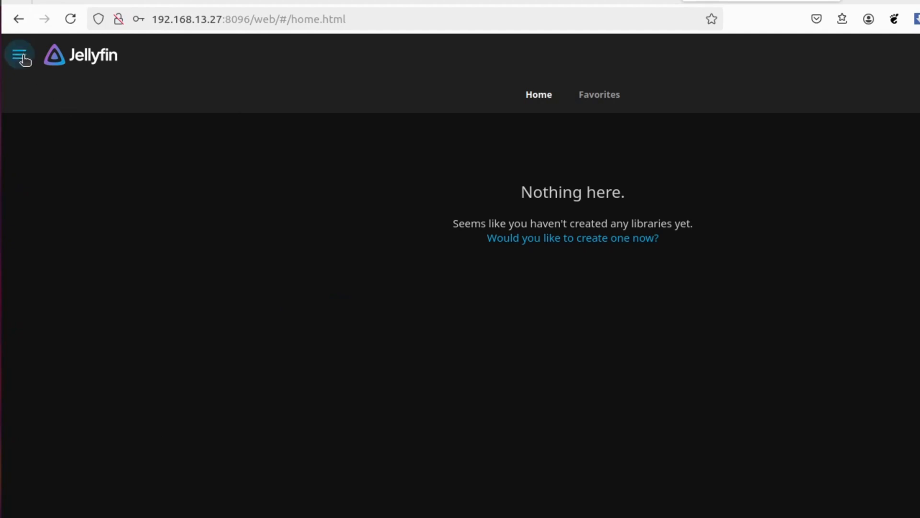
From Dashboard > Libraries, add a media library with content type Movies and start picking its folder
{"action": "left_click", "coordinate": [22, 54]}
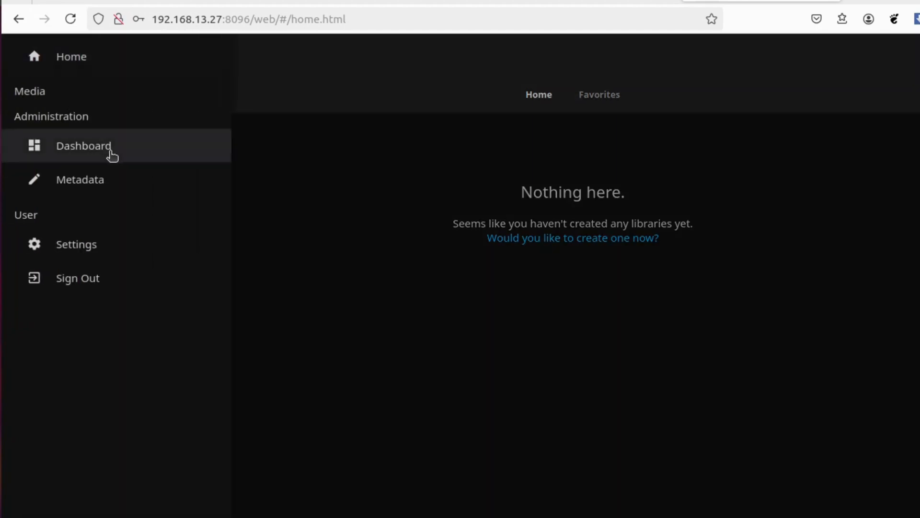
{"action": "left_click", "coordinate": [85, 146]}
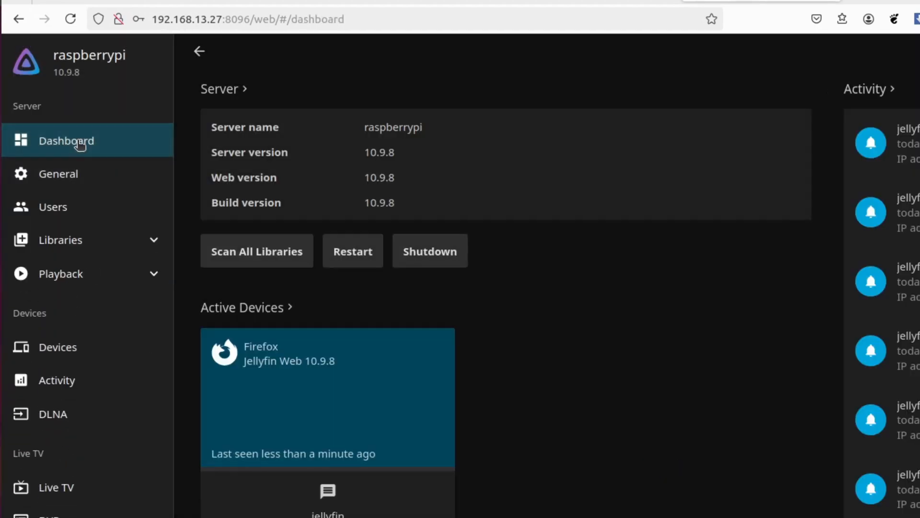
{"action": "left_click", "coordinate": [60, 240]}
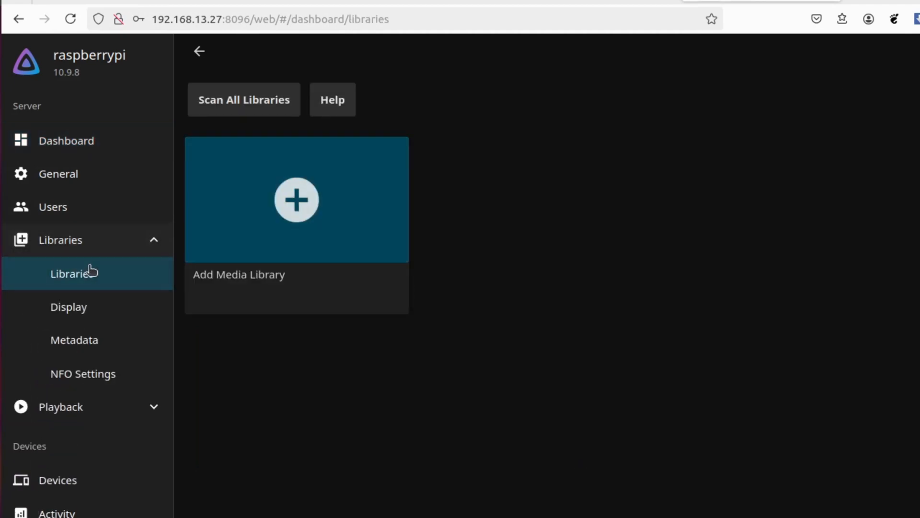
{"action": "left_click", "coordinate": [296, 199]}
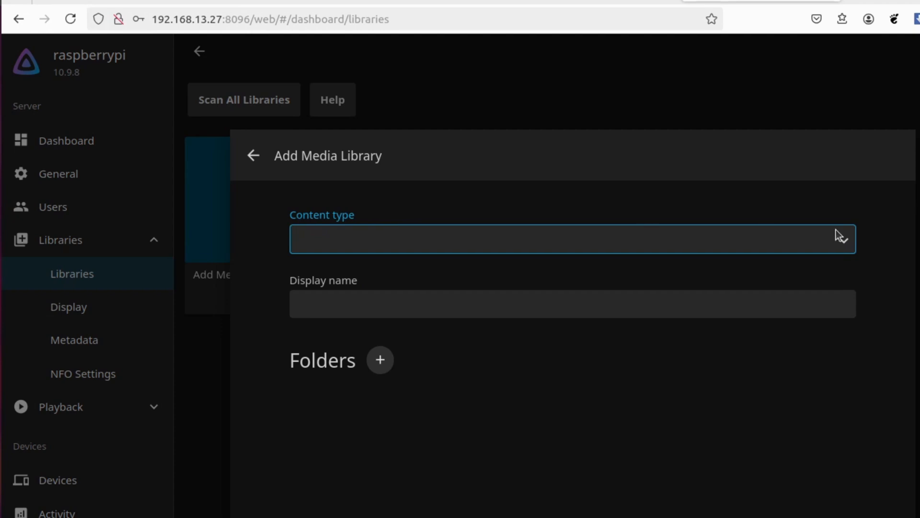
{"action": "left_click", "coordinate": [571, 243]}
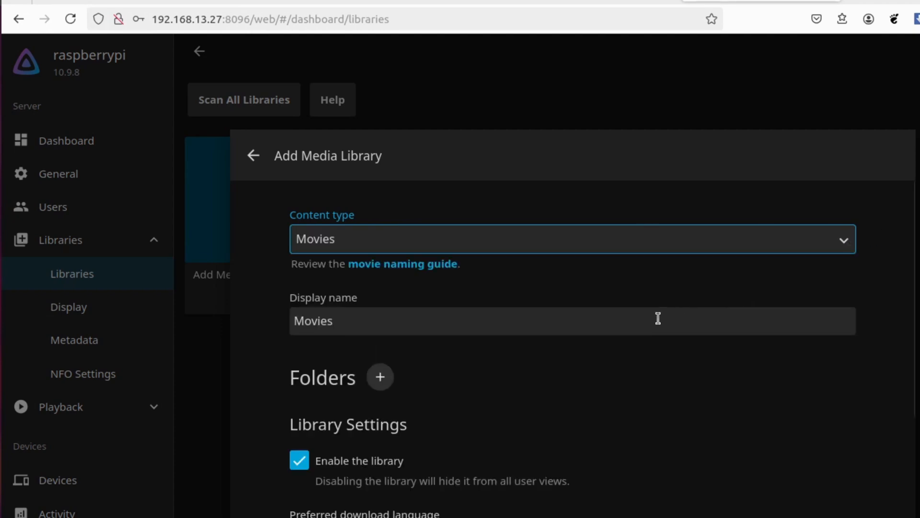
{"action": "left_click", "coordinate": [379, 377]}
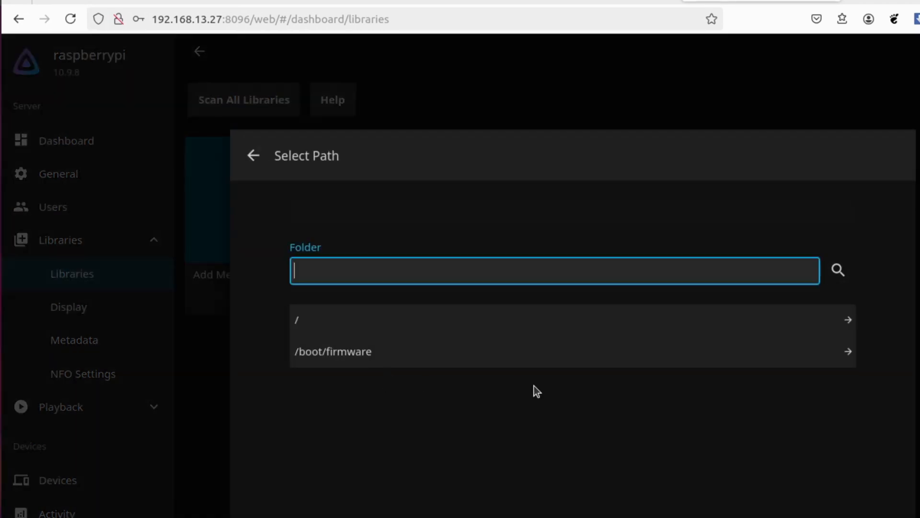
{"action": "mouse_move", "coordinate": [438, 344]}
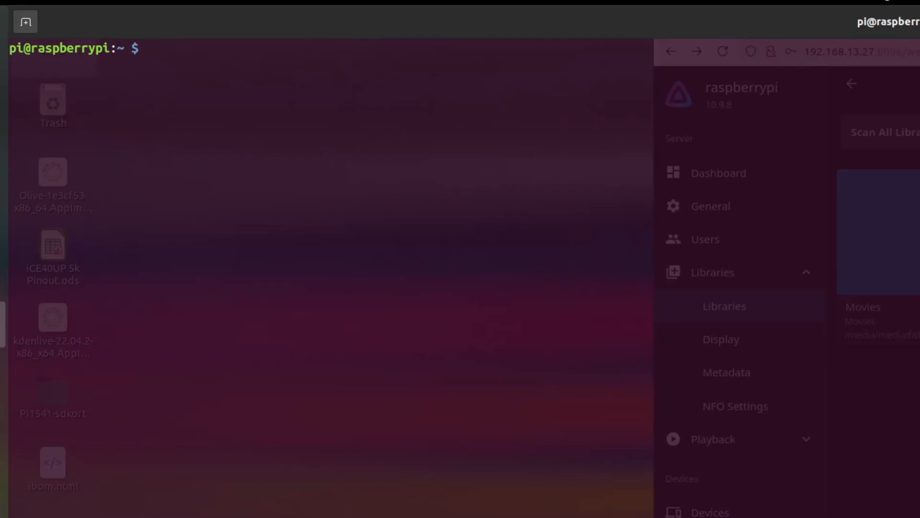
List the Pi's disks with lsblk and blkid, show /etc/fstab, then open it in sudo nano
{"action": "type", "text": "ls"}
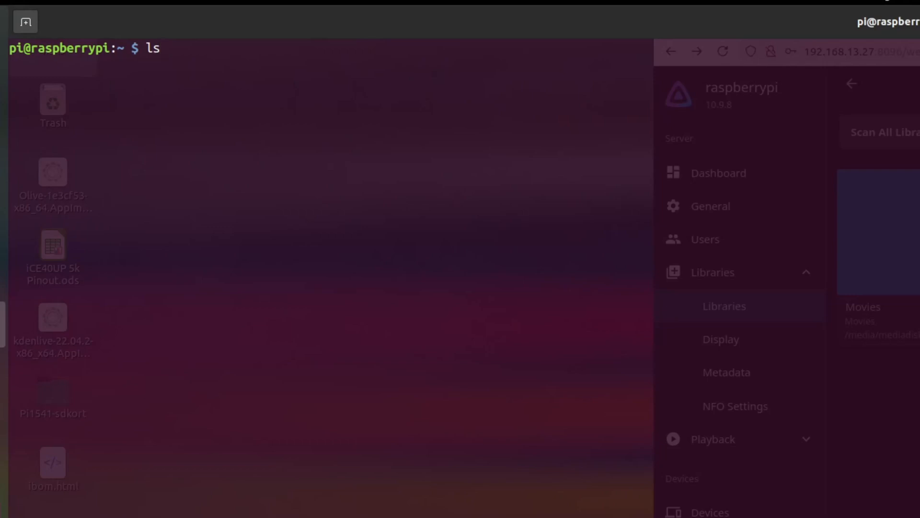
{"action": "type", "text": "lsblk"}
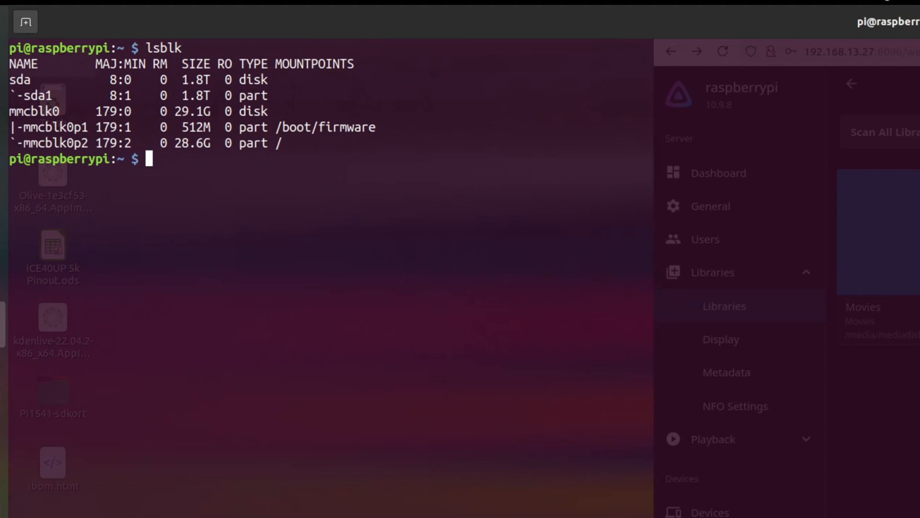
{"action": "type", "text": "blkid"}
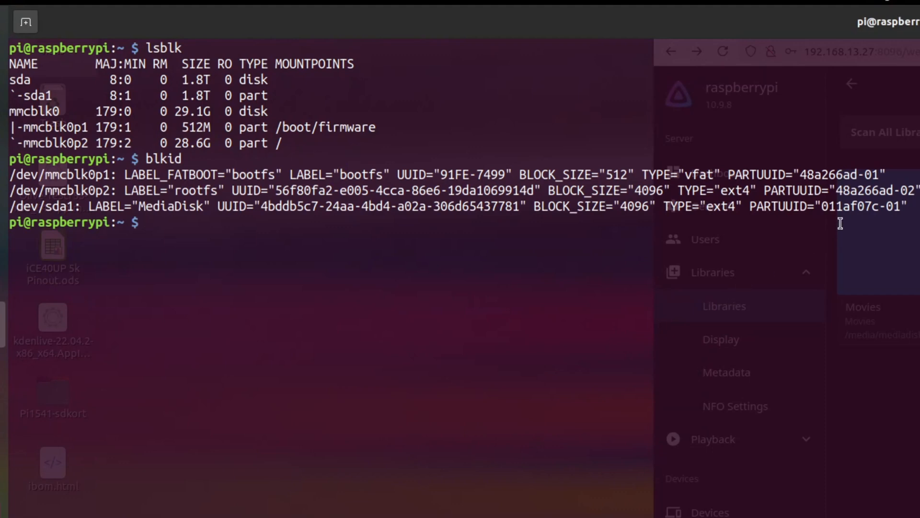
{"action": "type", "text": "cat /etc/fstab"}
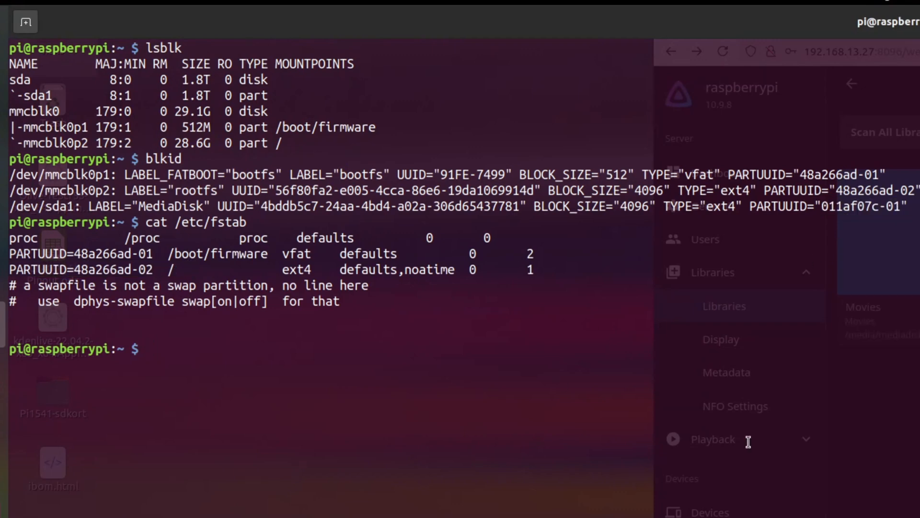
{"action": "type", "text": "sudo nao"}
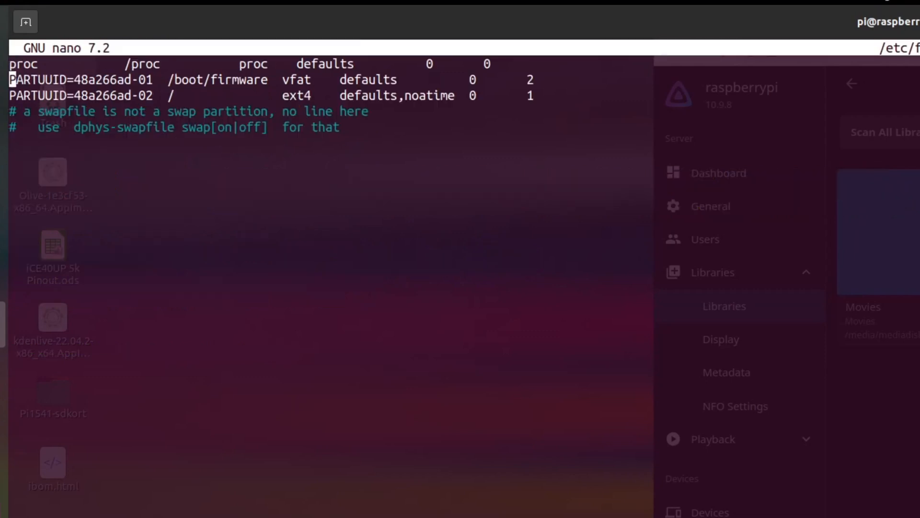
Add the line PARTUUID=011af07c-01 /media/mediadisk ext4 defaults,noatime 0 1 to fstab
{"action": "type", "text": "O"}
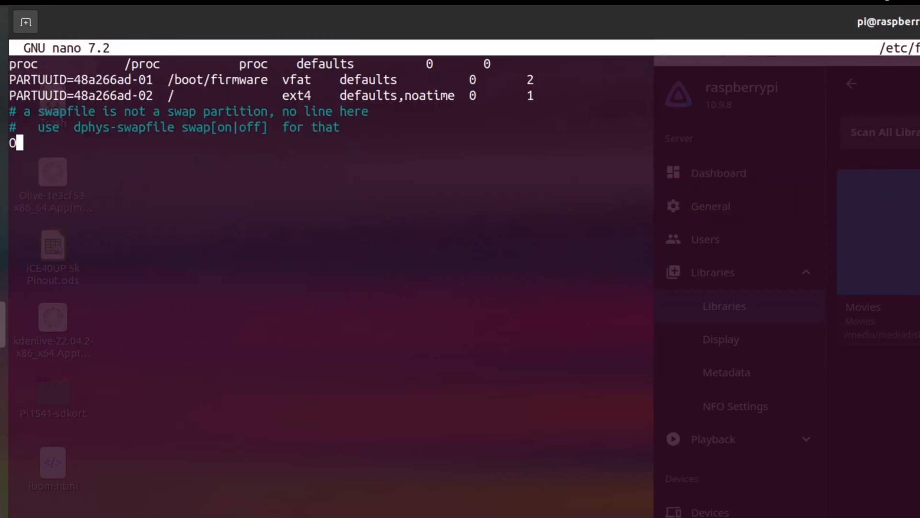
{"action": "type", "text": "PARTUUID"}
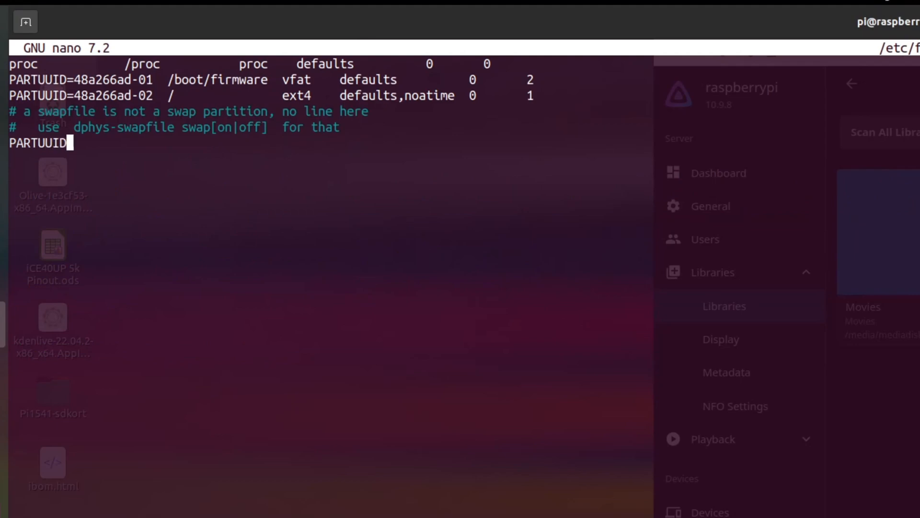
{"action": "type", "text": "=011af07c-01 /m"}
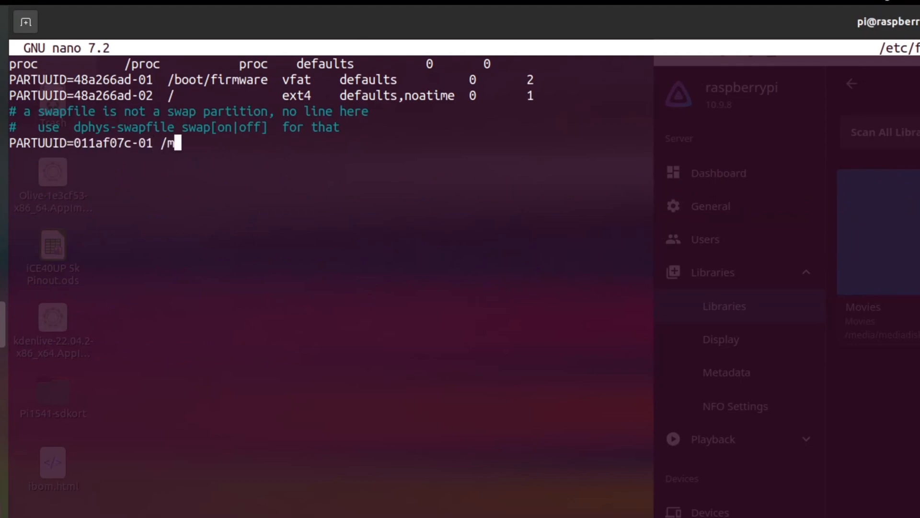
{"action": "type", "text": "edia/"}
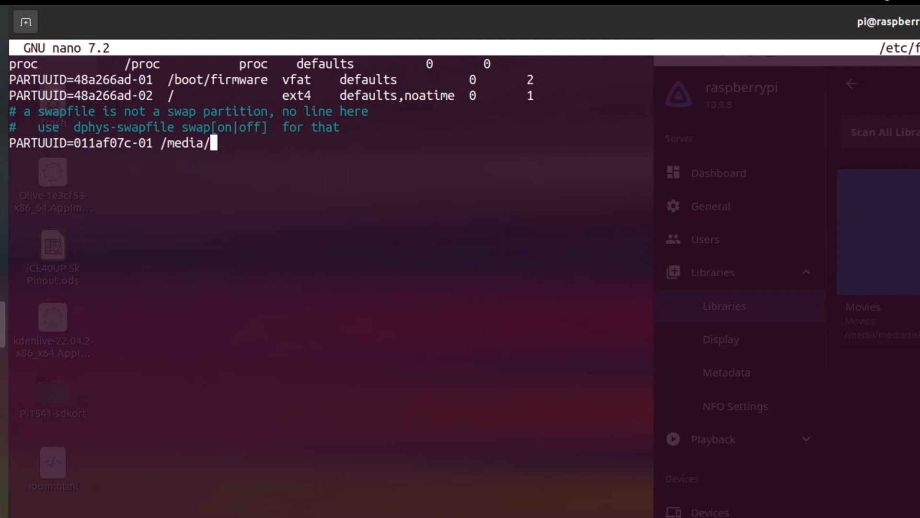
{"action": "type", "text": "medi"}
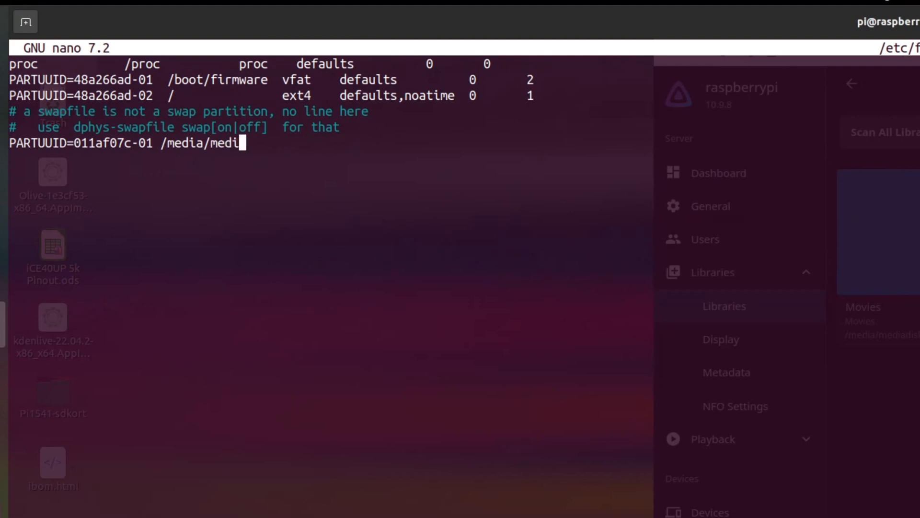
{"action": "type", "text": "adisk ex"}
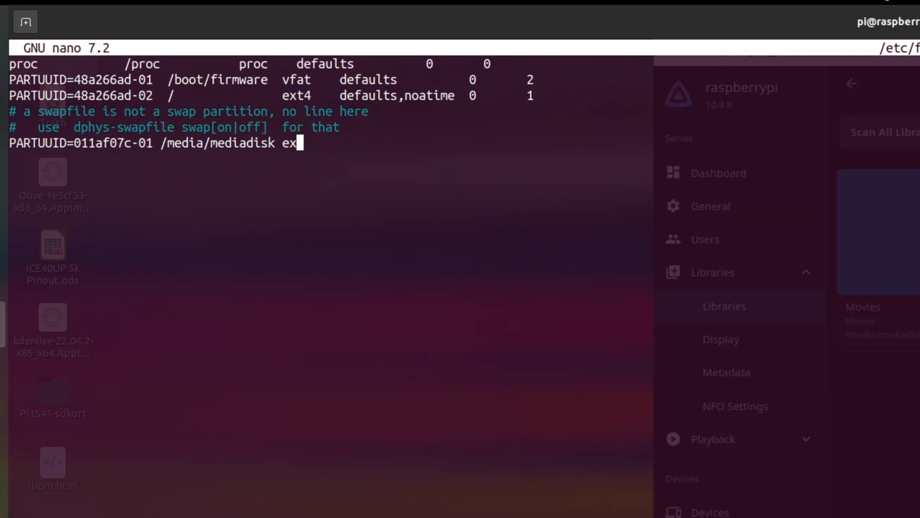
{"action": "type", "text": "t4 default"}
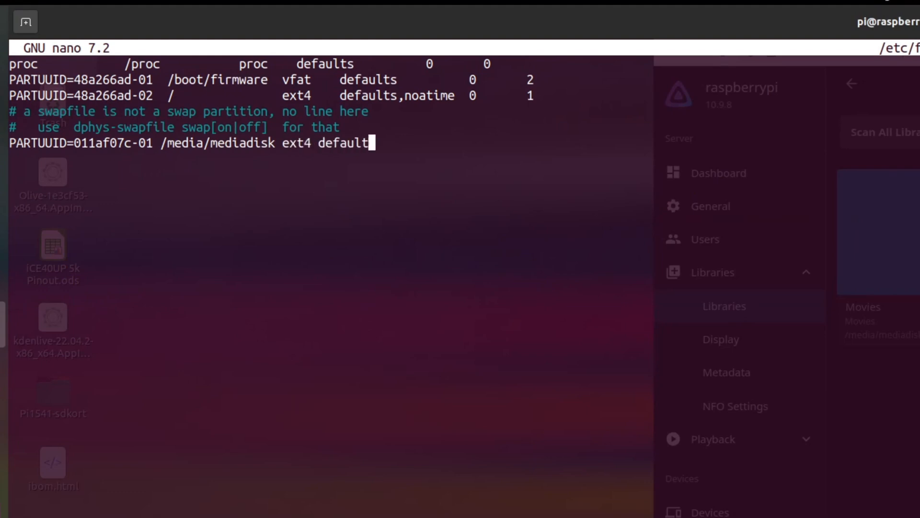
{"action": "type", "text": "s,noatime 0"}
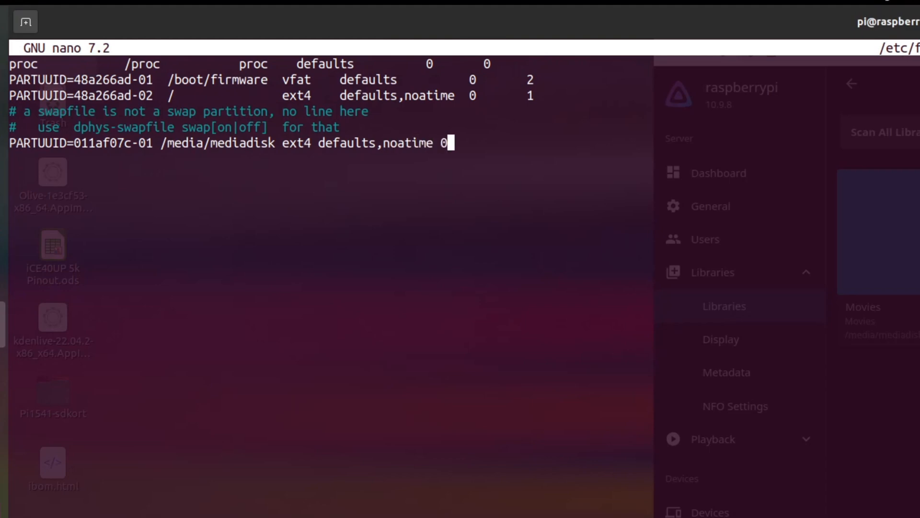
{"action": "type", "text": "1"}
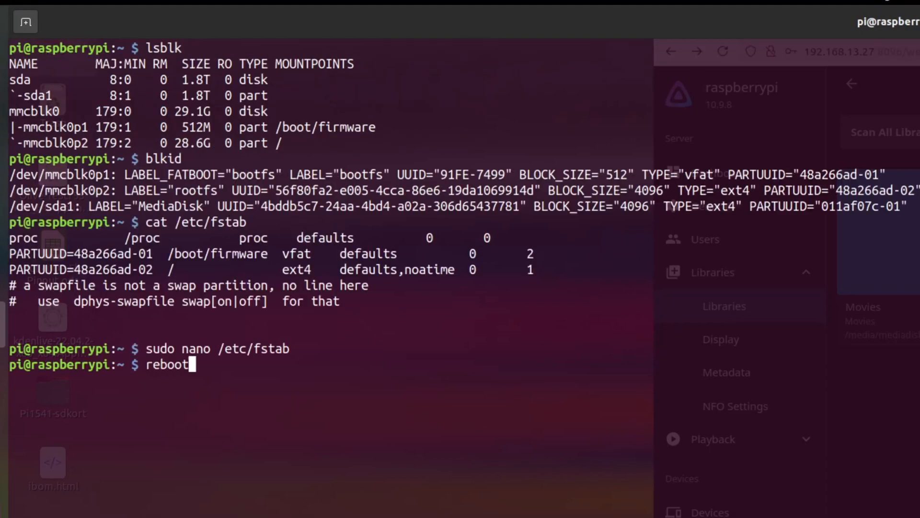
Reboot the Raspberry Pi with sudo reboot so the fstab mount takes effect
{"action": "type", "text": "sudo reboot"}
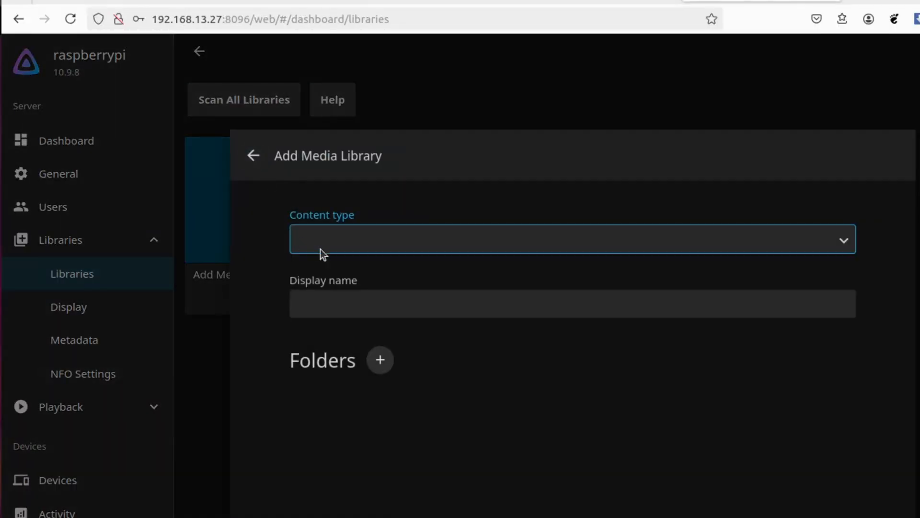
Add a Home Videos and Photos library pointing at /media/mediadisk/foryoutube
{"action": "left_click", "coordinate": [570, 239]}
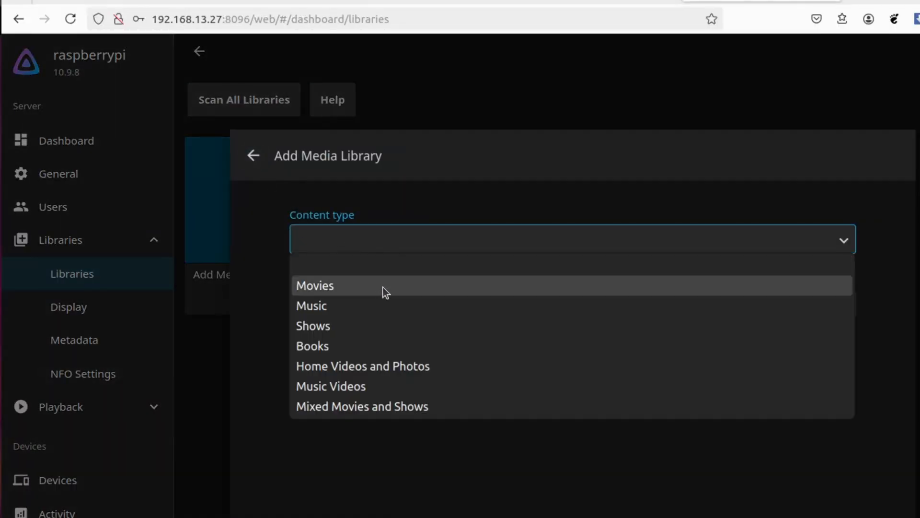
{"action": "left_click", "coordinate": [362, 366]}
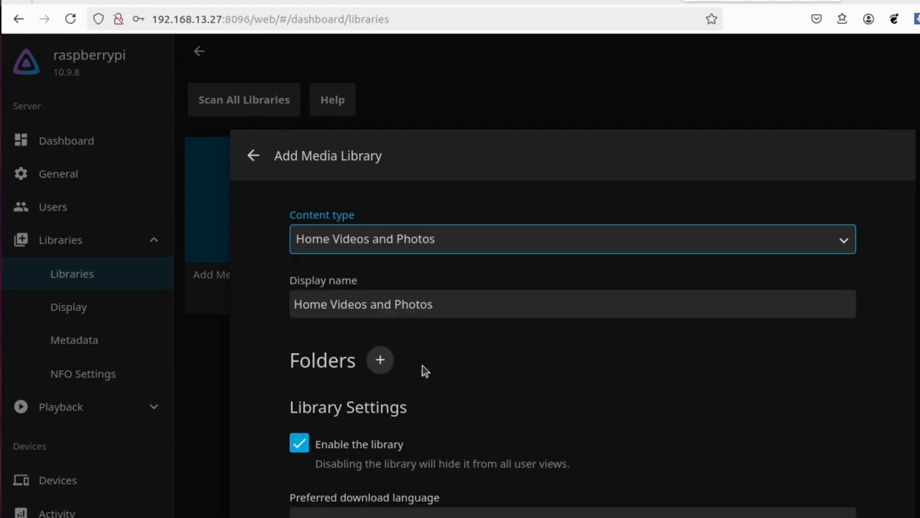
{"action": "left_click", "coordinate": [380, 359]}
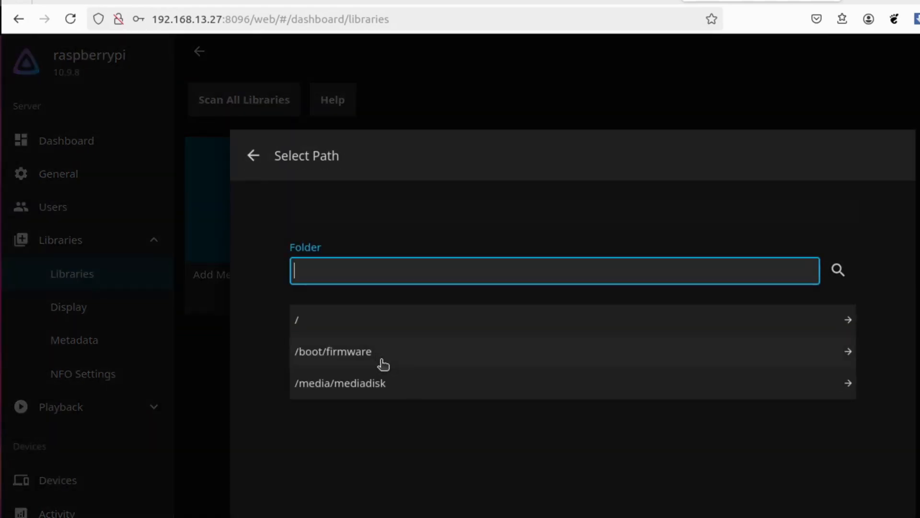
{"action": "left_click", "coordinate": [339, 384]}
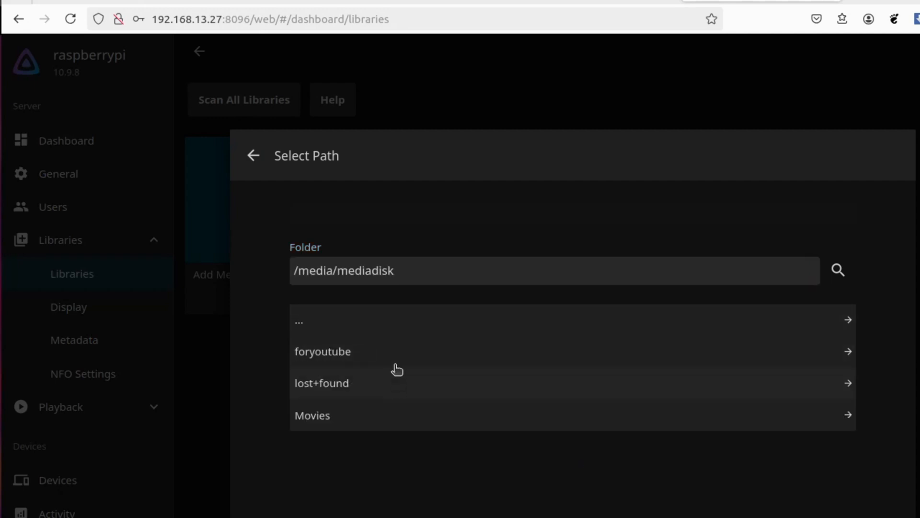
{"action": "left_click", "coordinate": [323, 351]}
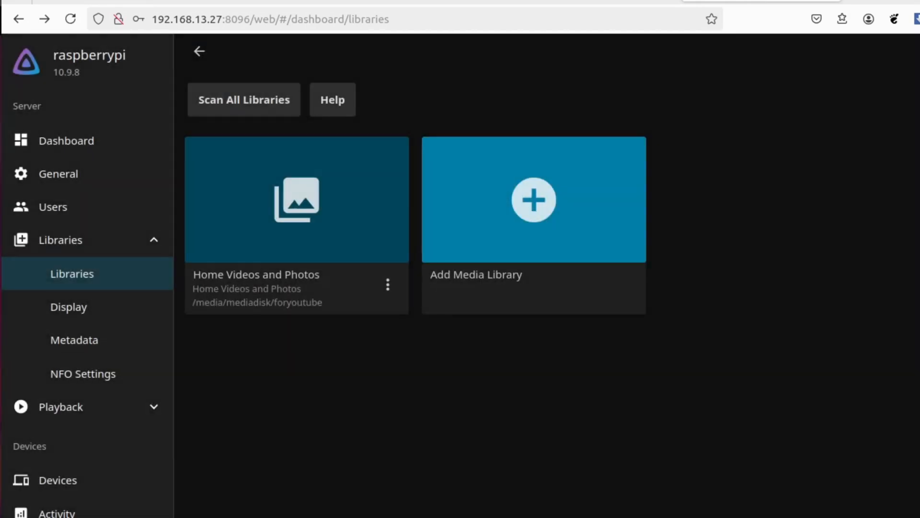
{"action": "mouse_move", "coordinate": [169, 252]}
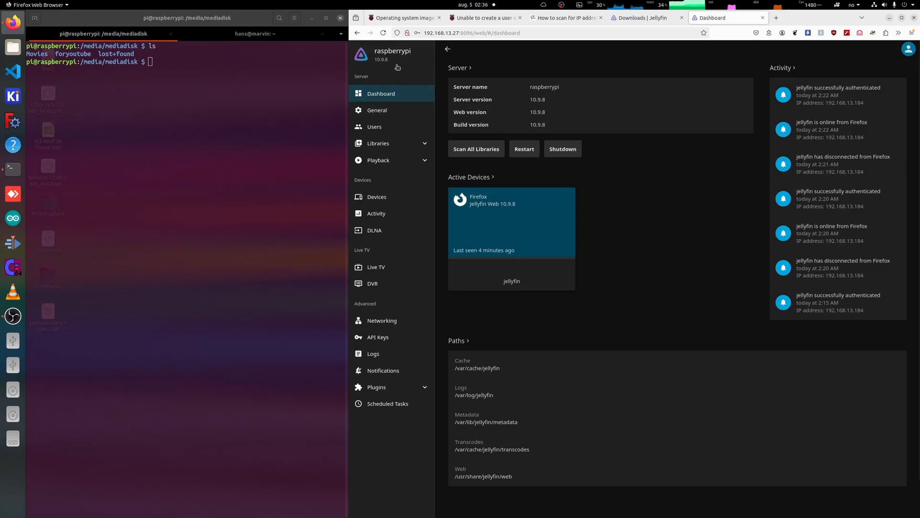
Play update8-reinder from Home Videos and Photos in the web player and skip ahead
{"action": "left_click", "coordinate": [448, 49]}
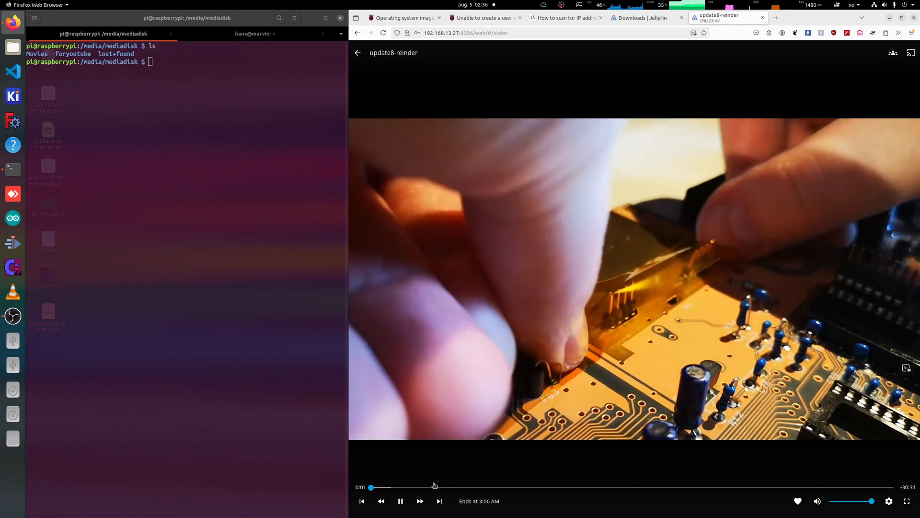
{"action": "left_click_drag", "start_coordinate": [370, 487], "coordinate": [620, 487]}
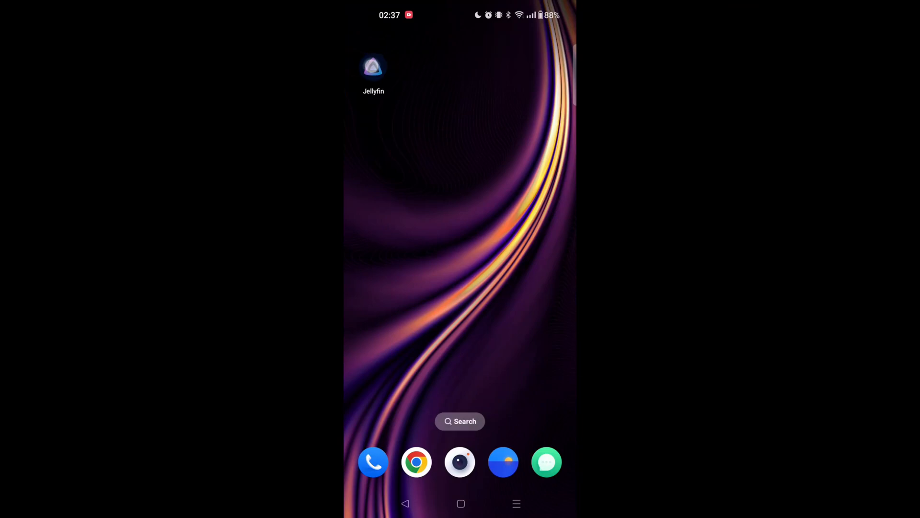
Connect the phone app to the raspberrypi server and sign in with the Jellyfin user credentials
{"action": "left_click", "coordinate": [373, 66]}
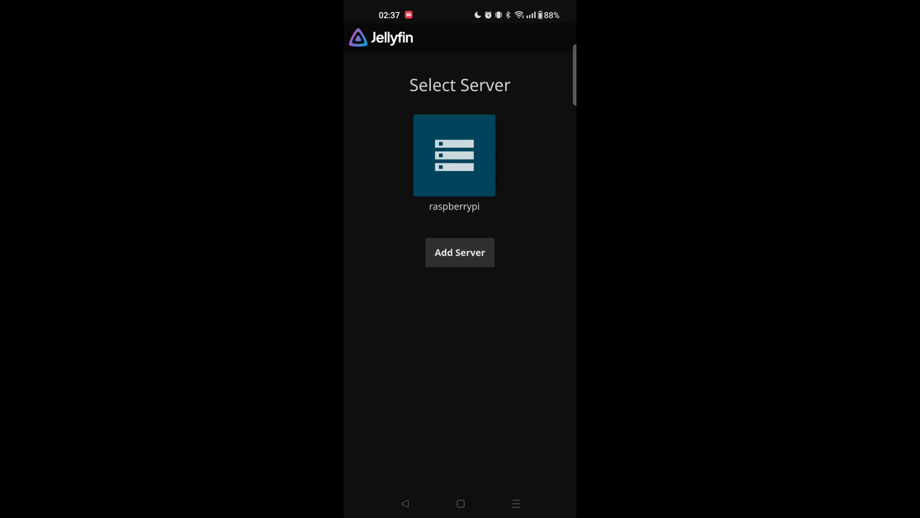
{"action": "left_click", "coordinate": [460, 252]}
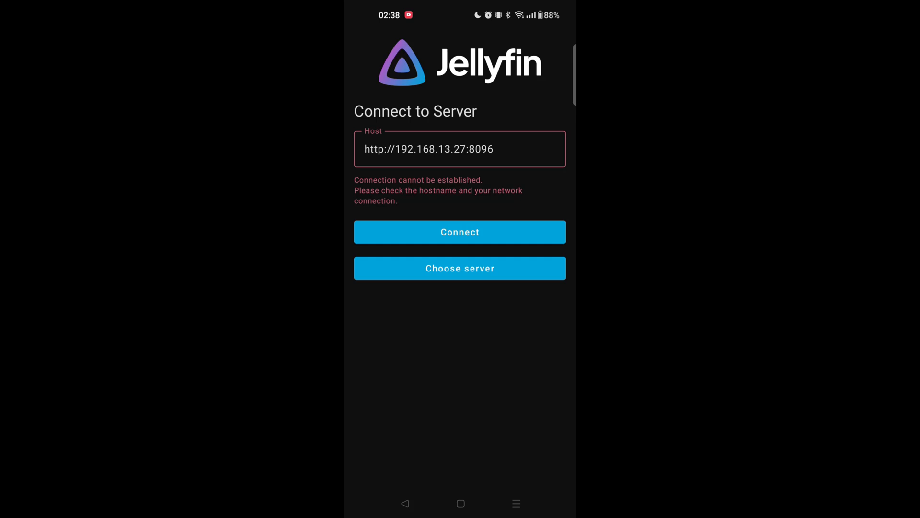
{"action": "left_click", "coordinate": [460, 232]}
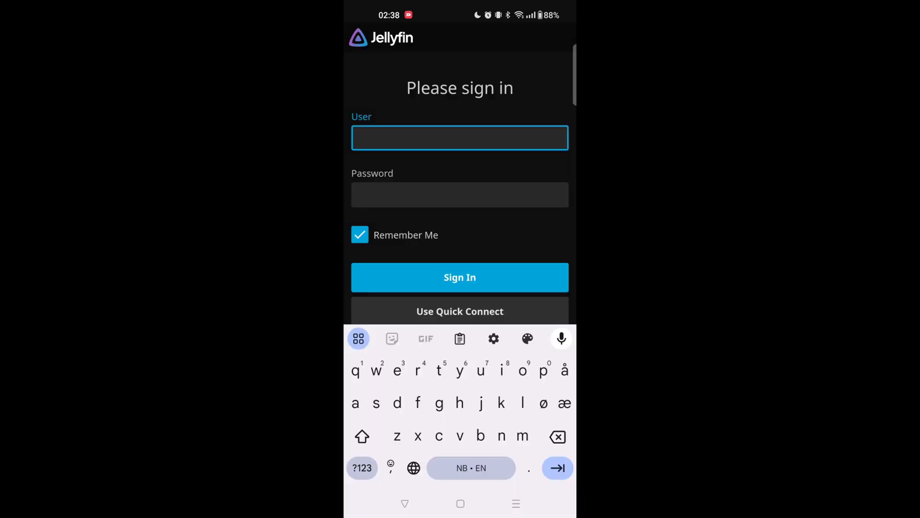
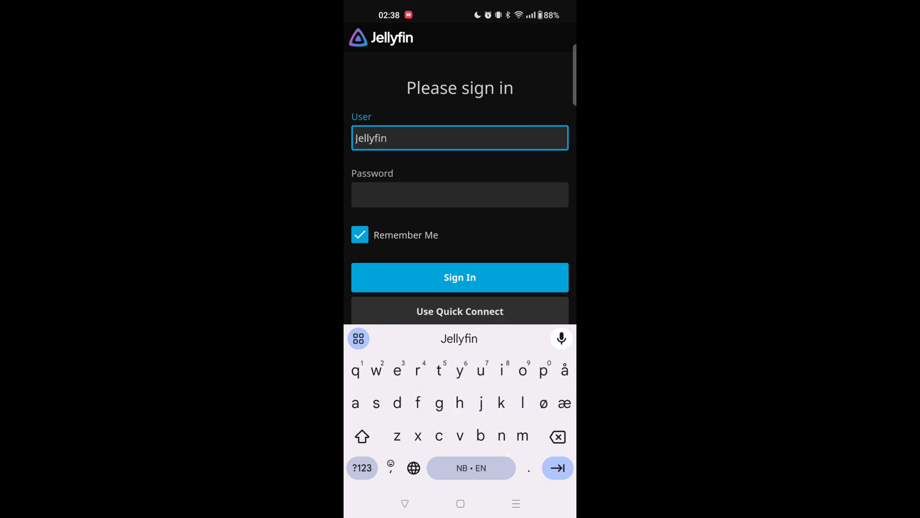
{"action": "left_click", "coordinate": [460, 194]}
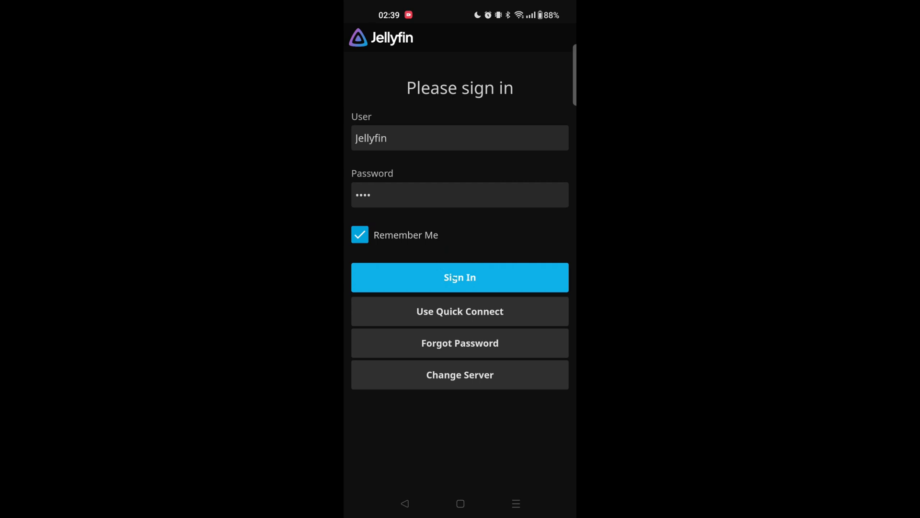
{"action": "left_click", "coordinate": [460, 277]}
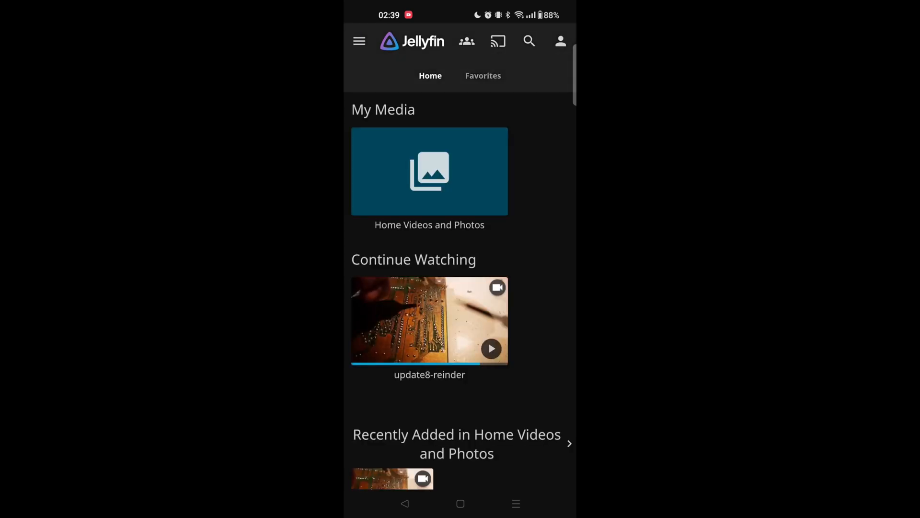
Resume update8-reinder from Recently Added on the phone and seek just past 25 minutes
{"action": "scroll", "scroll_direction": "down", "scroll_amount": 3}
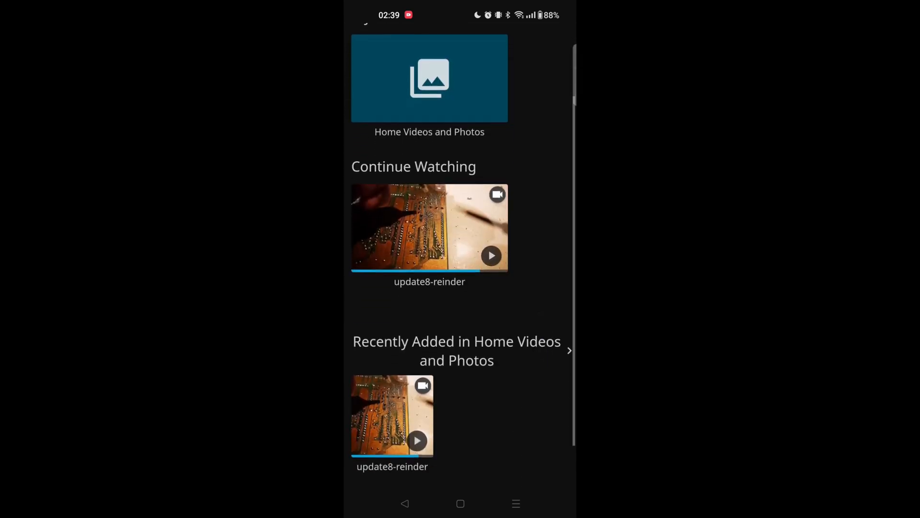
{"action": "left_click", "coordinate": [429, 226]}
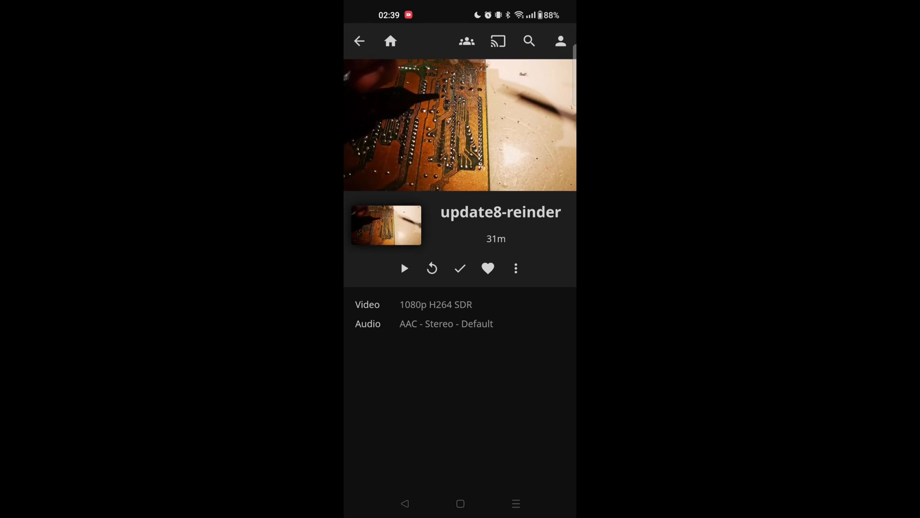
{"action": "left_click", "coordinate": [404, 269]}
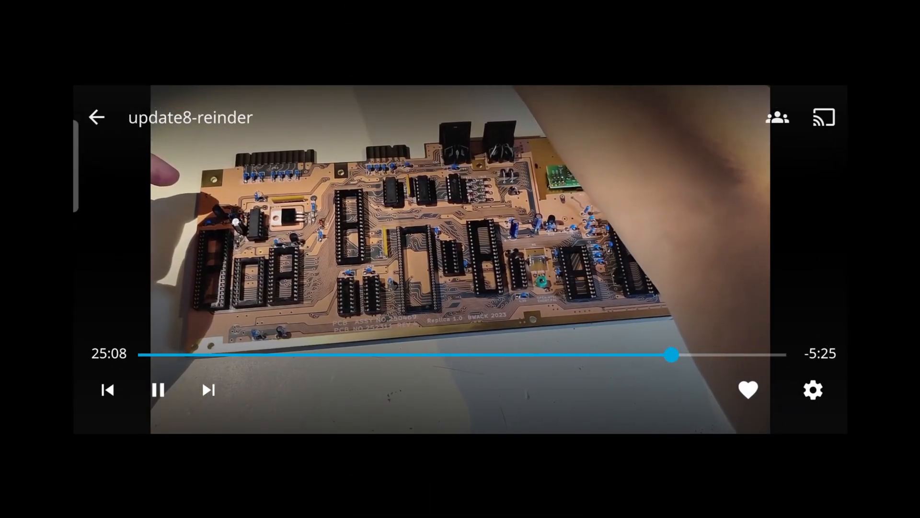
{"action": "left_click_drag", "start_coordinate": [671, 355], "coordinate": [679, 354]}
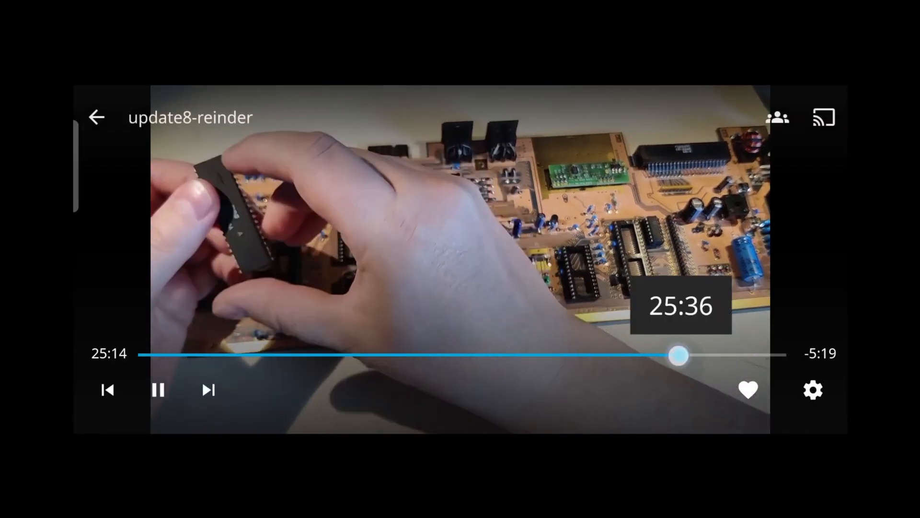